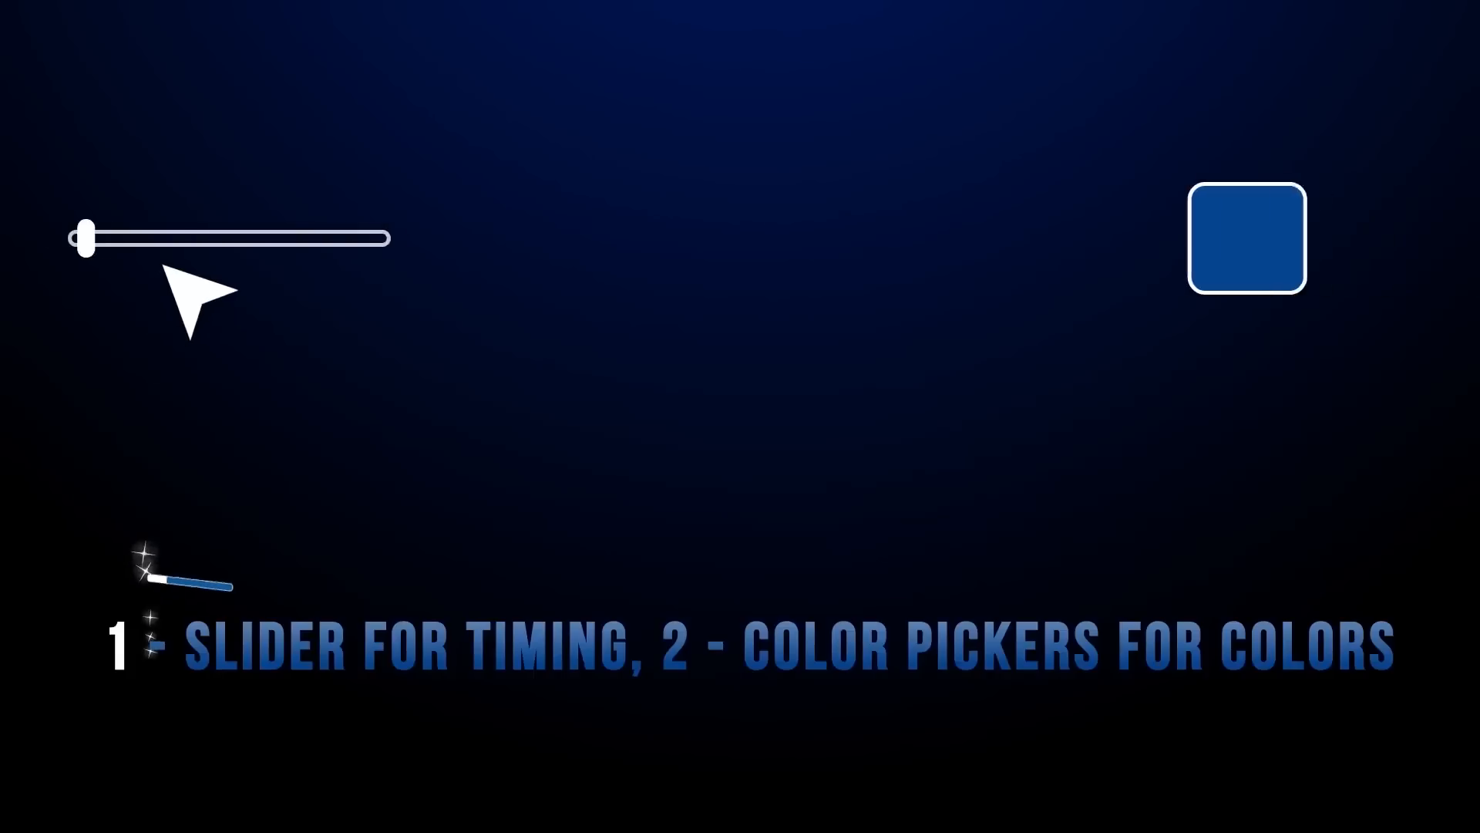
Step: Search YouTube for 'animal running green screen' footage and scroll through the results
{"action": "left_click_drag", "start_coordinate": [83, 238], "coordinate": [486, 239]}
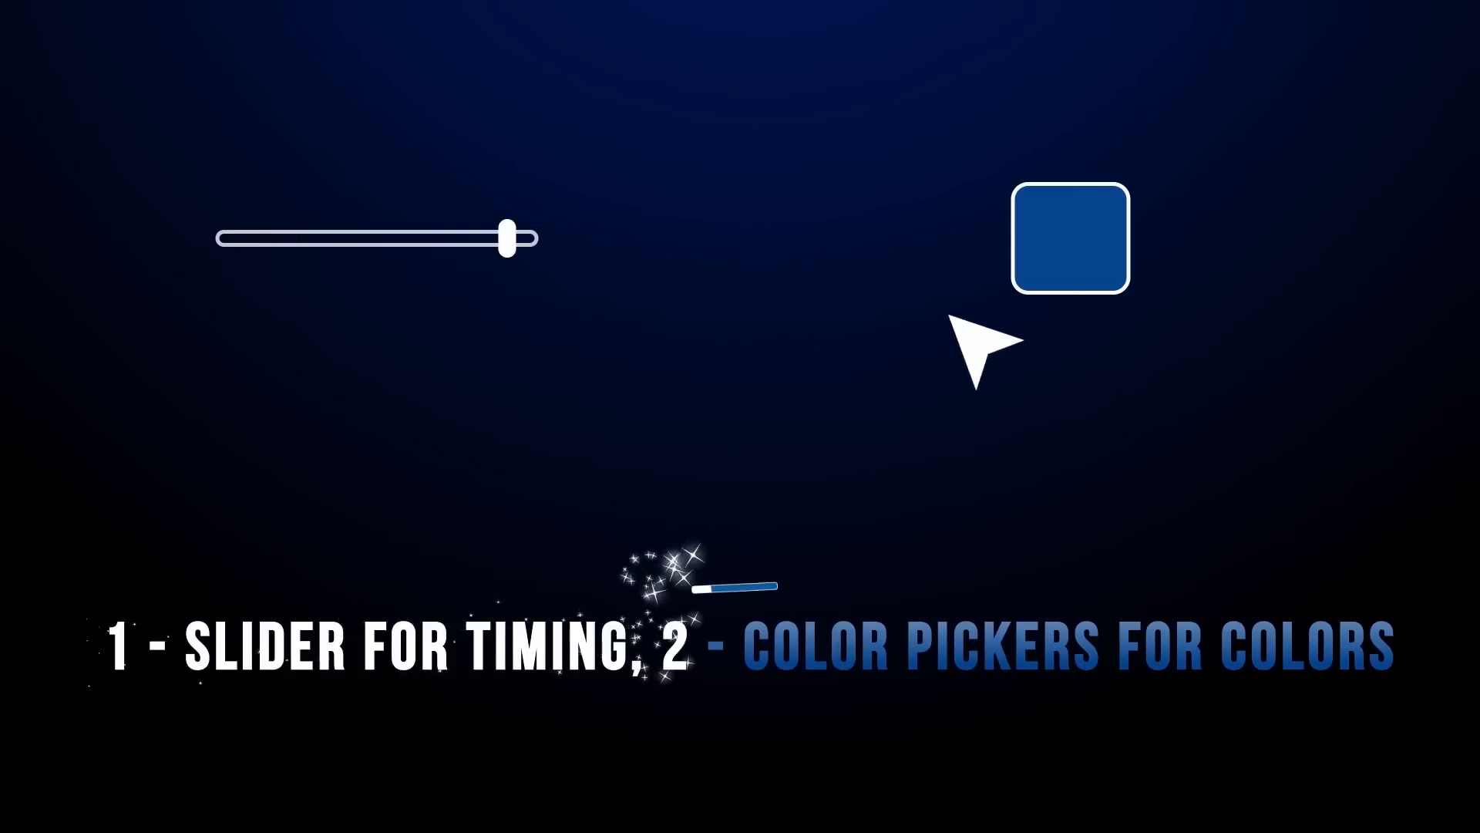
{"action": "left_click", "coordinate": [1071, 239]}
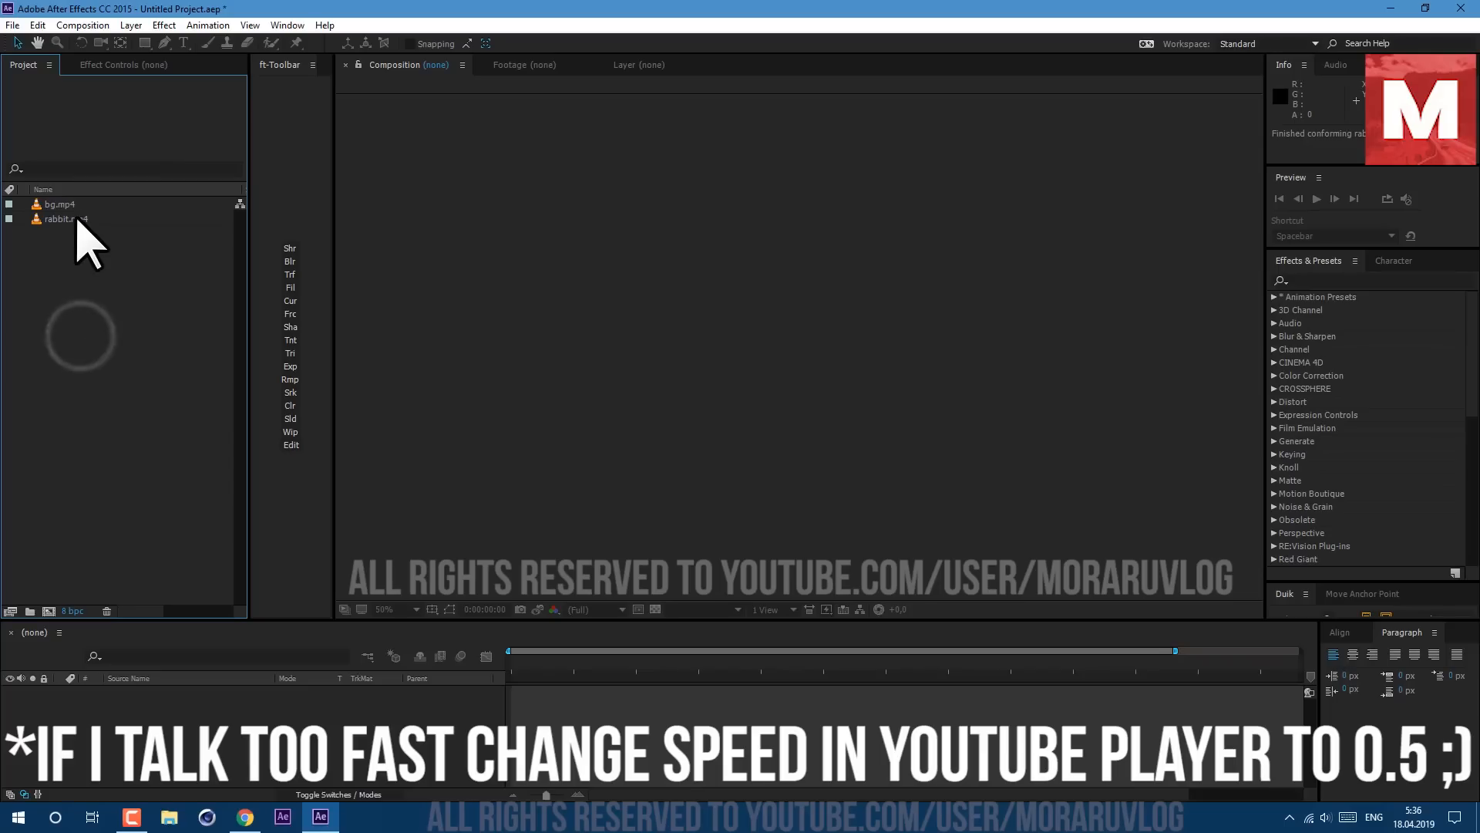
{"action": "mouse_move", "coordinate": [141, 57]}
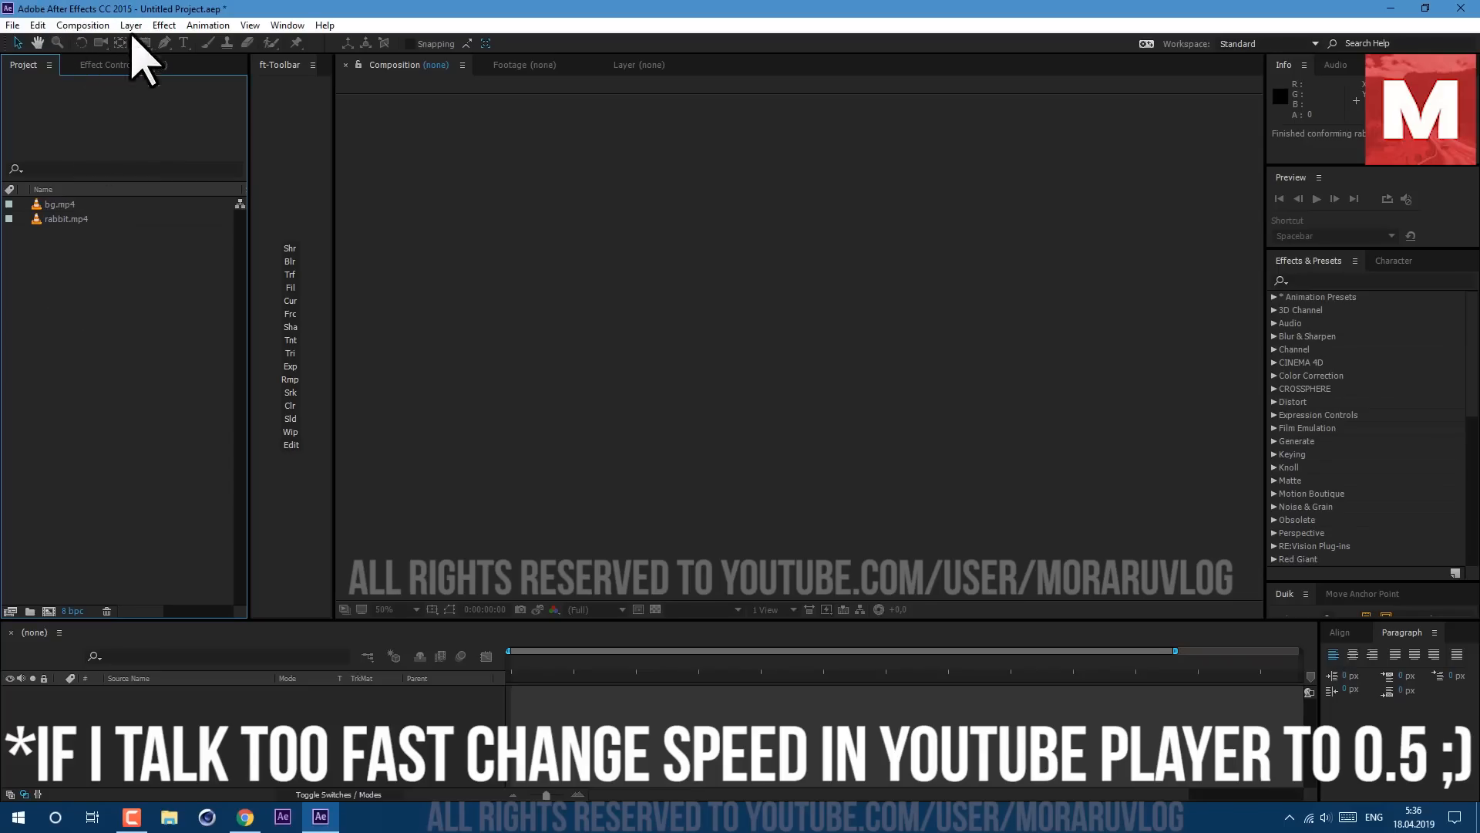
{"action": "left_click", "coordinate": [66, 218]}
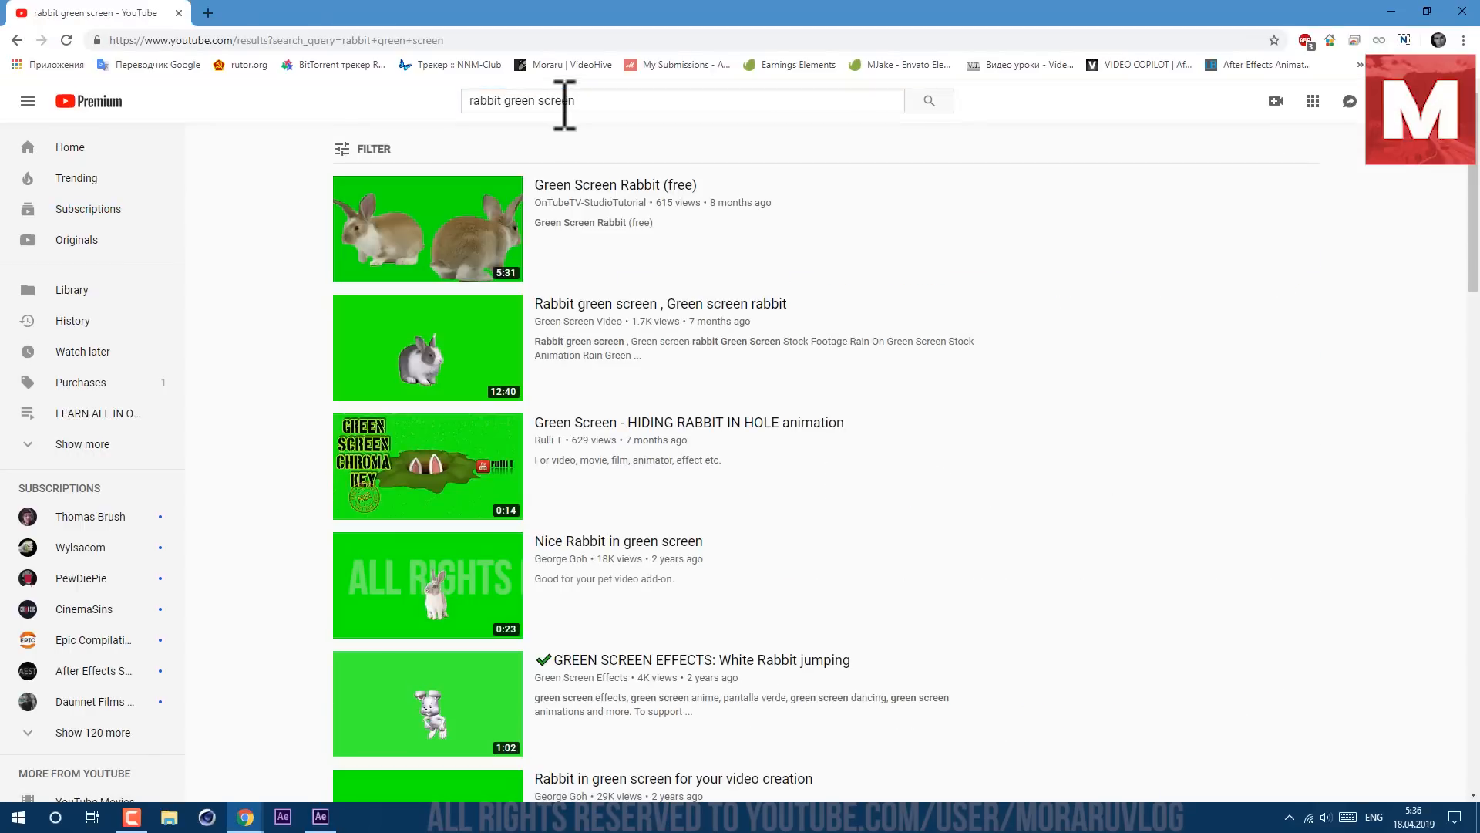
{"action": "type", "text": "animal running"}
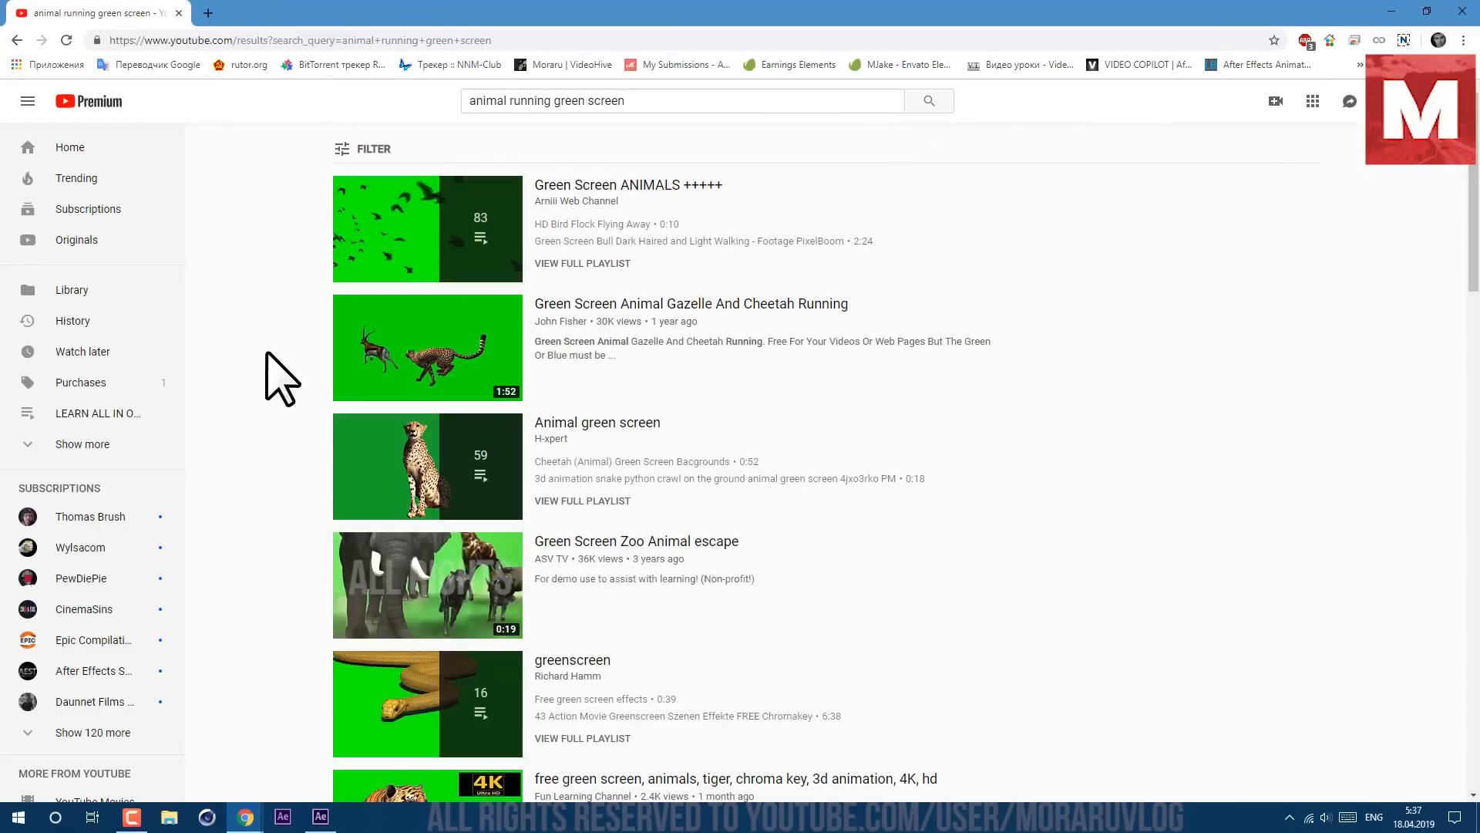
{"action": "scroll", "scroll_direction": "down", "scroll_amount": 3}
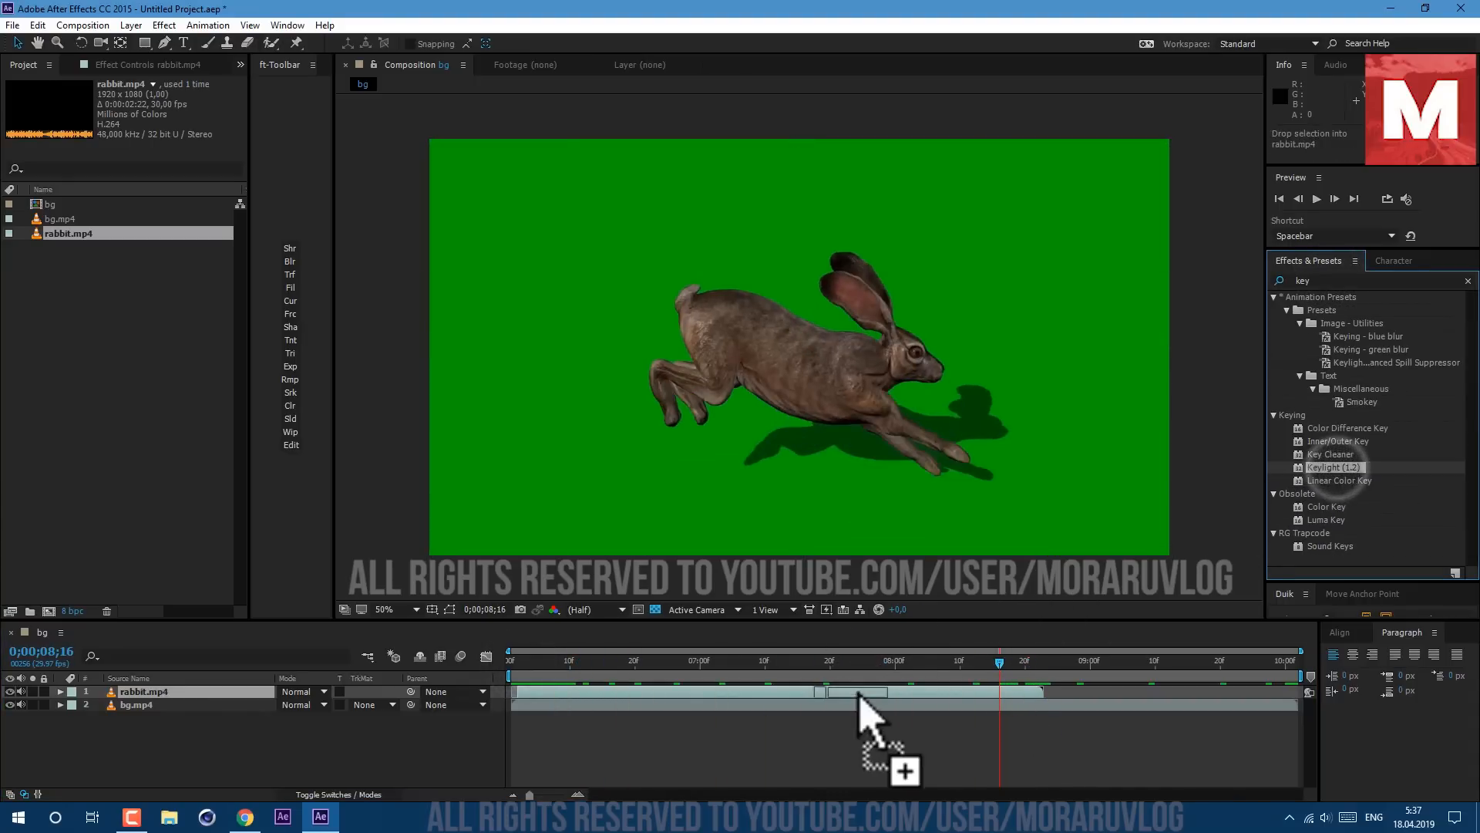
Step: Key out the green with Keylight, add Tint, and adjust Curves' Blue, Green and Red channels
{"action": "double_click", "coordinate": [1330, 466]}
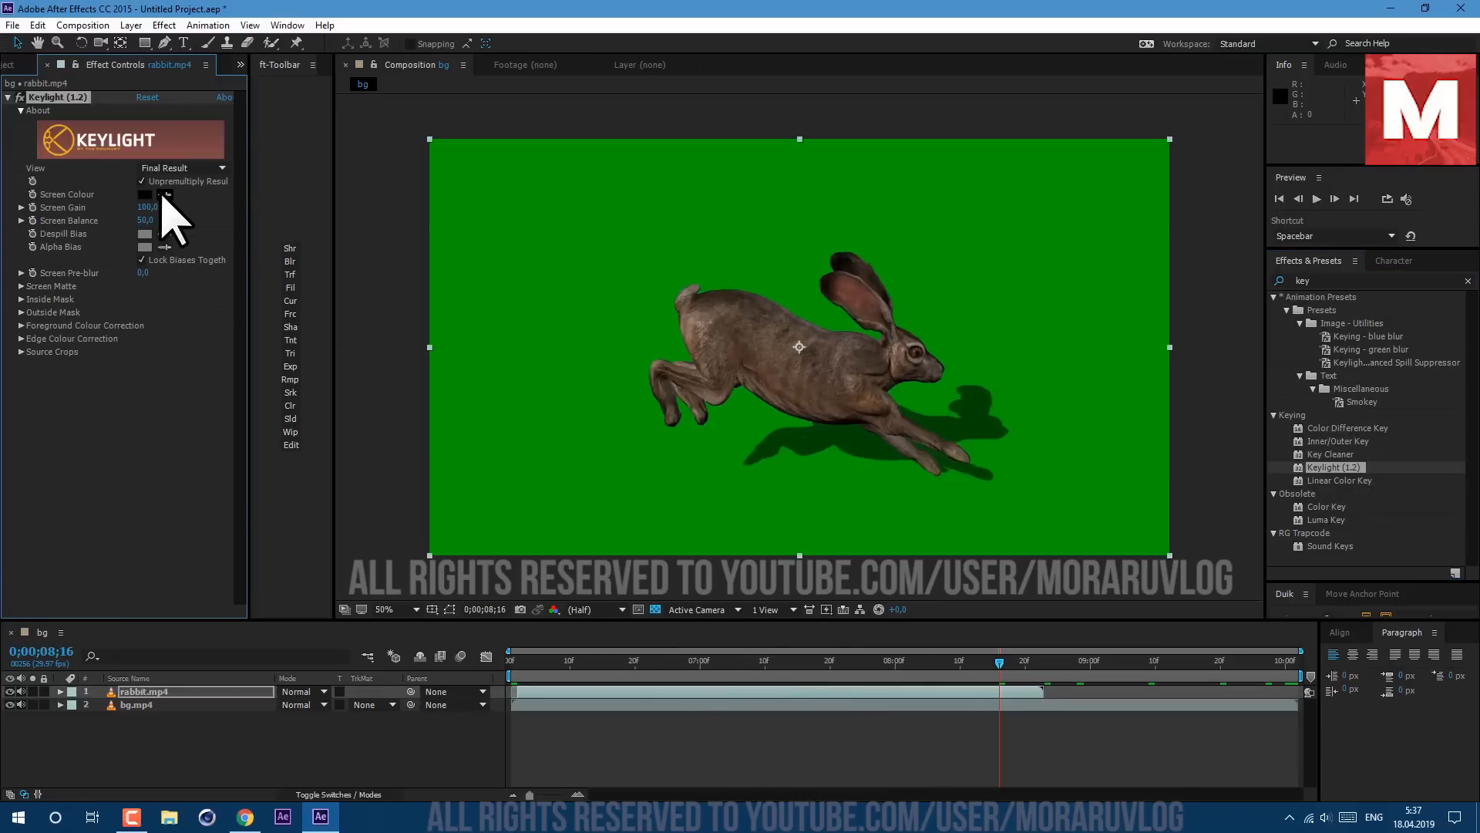
{"action": "left_click", "coordinate": [143, 195]}
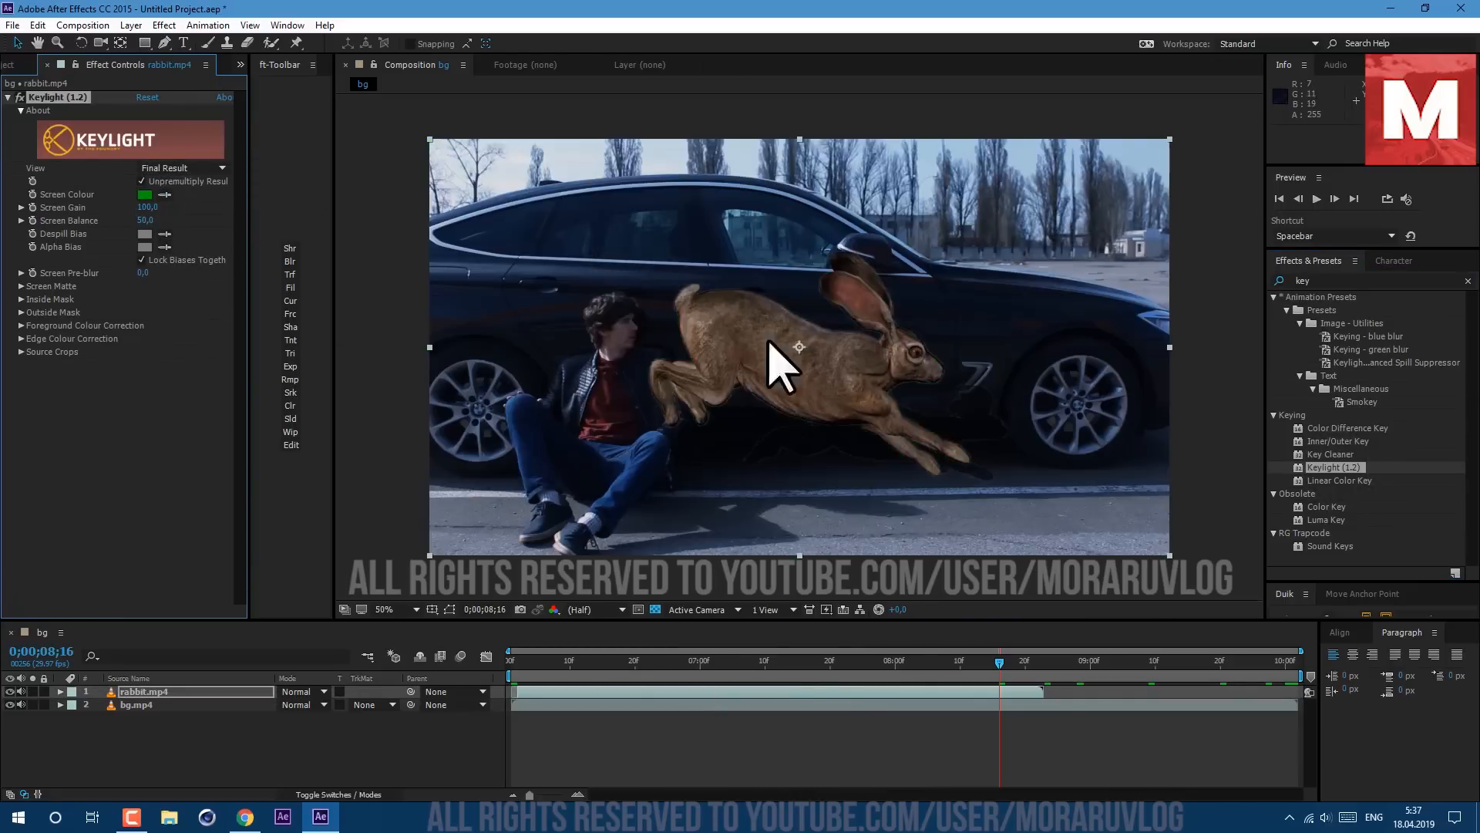
{"action": "type", "text": "tint"}
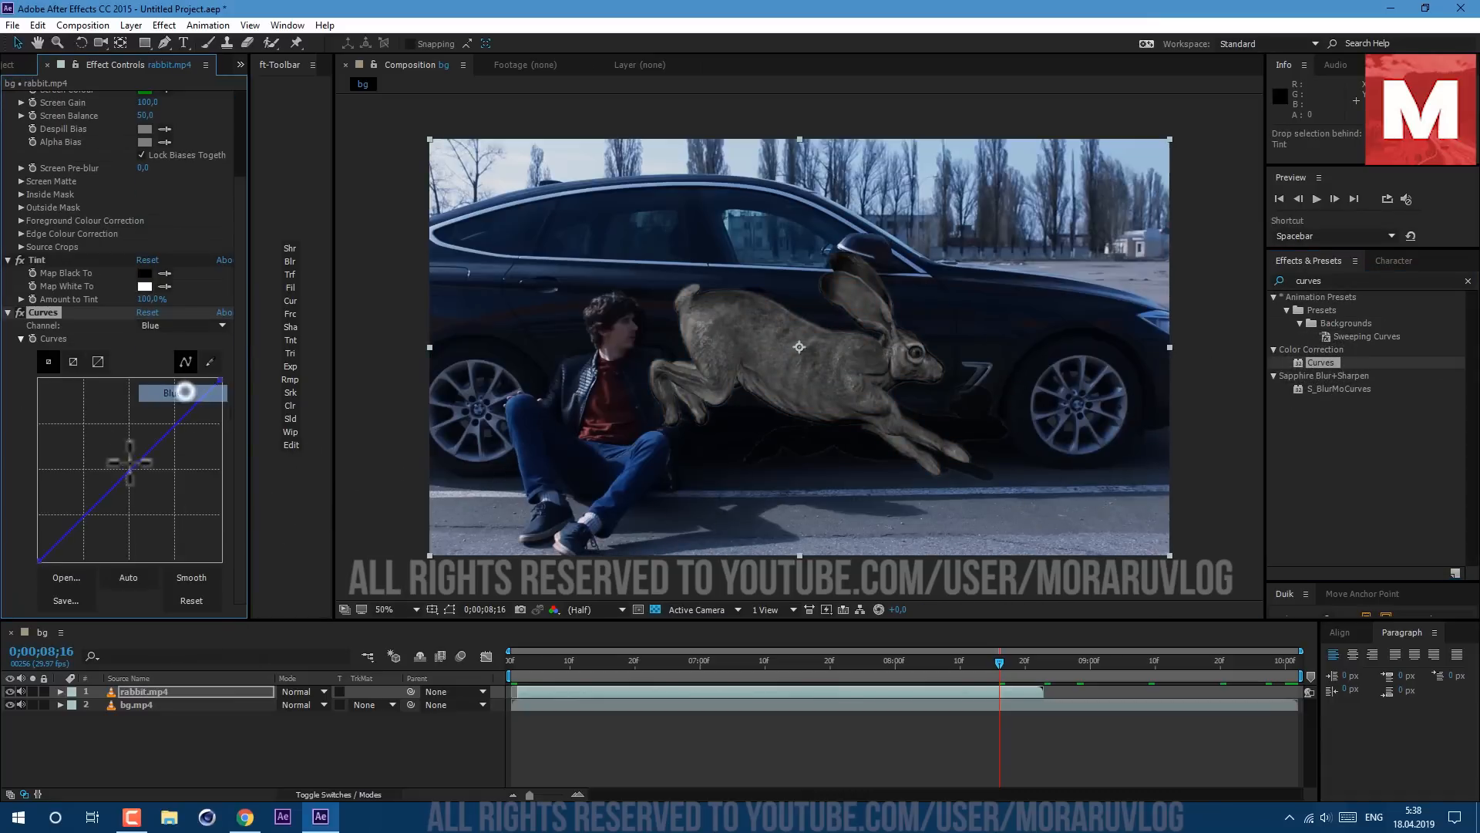
{"action": "left_click", "coordinate": [182, 324]}
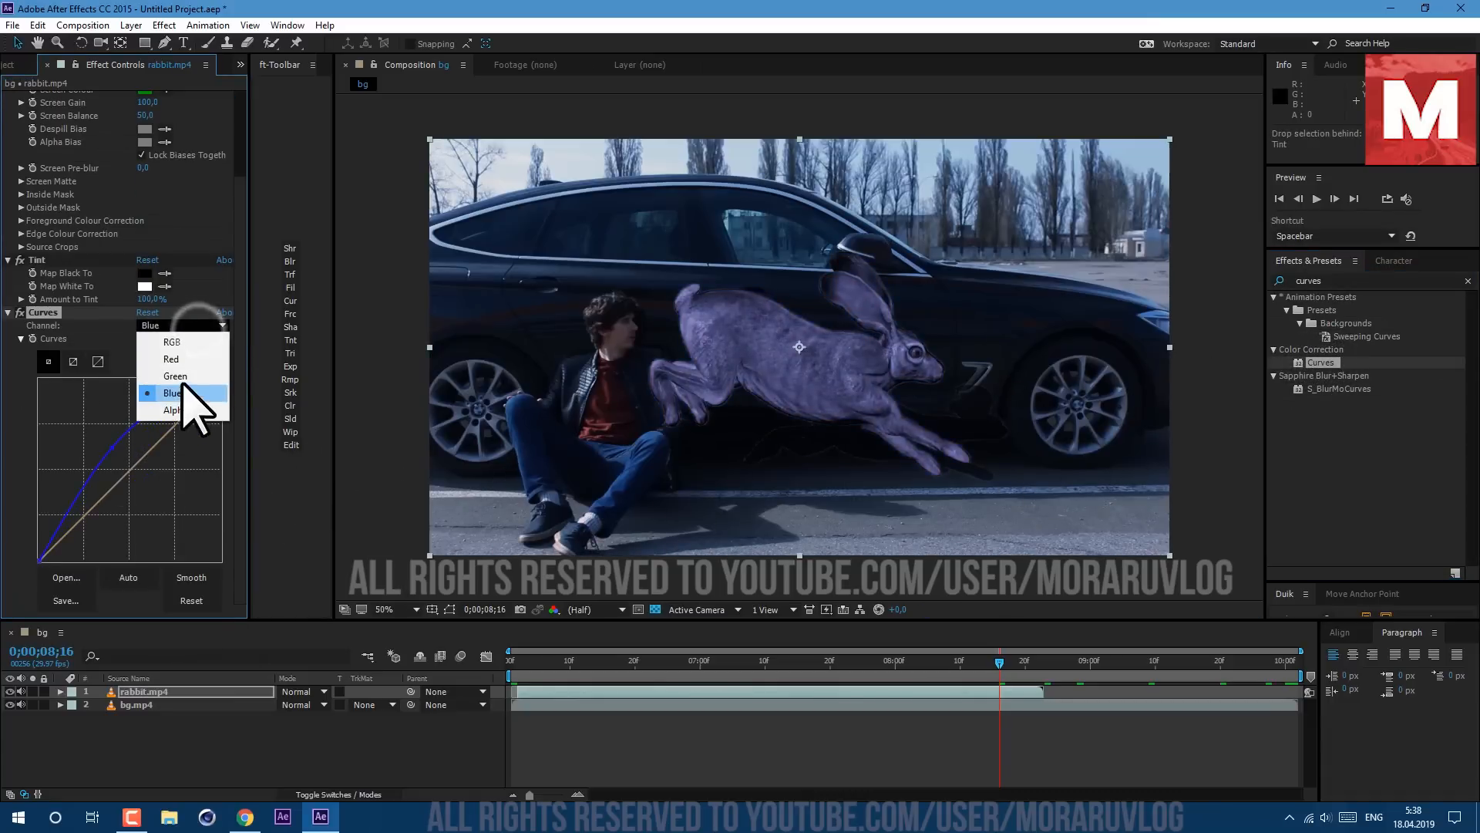
{"action": "left_click", "coordinate": [175, 376]}
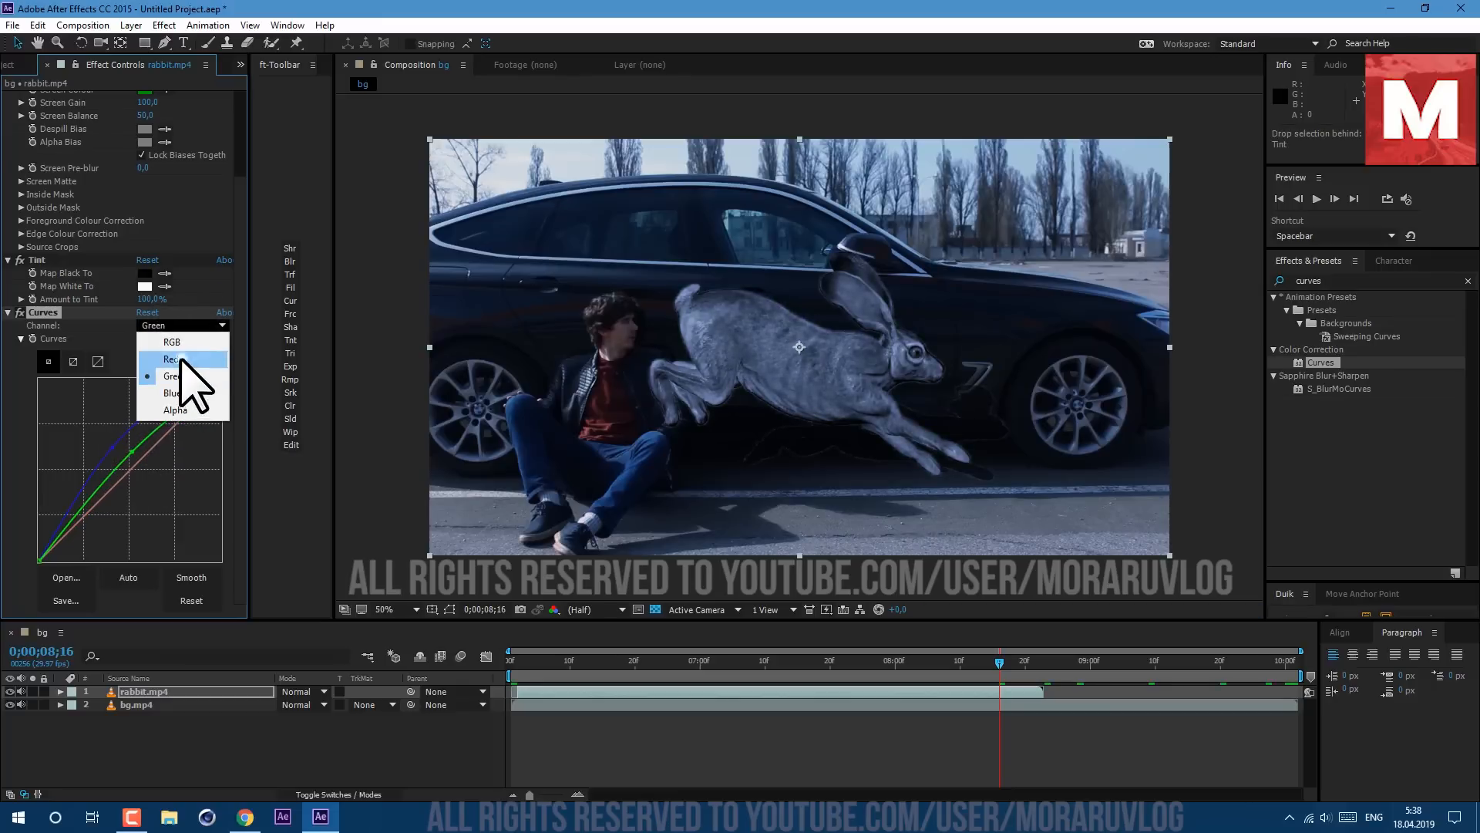
{"action": "left_click", "coordinate": [170, 358]}
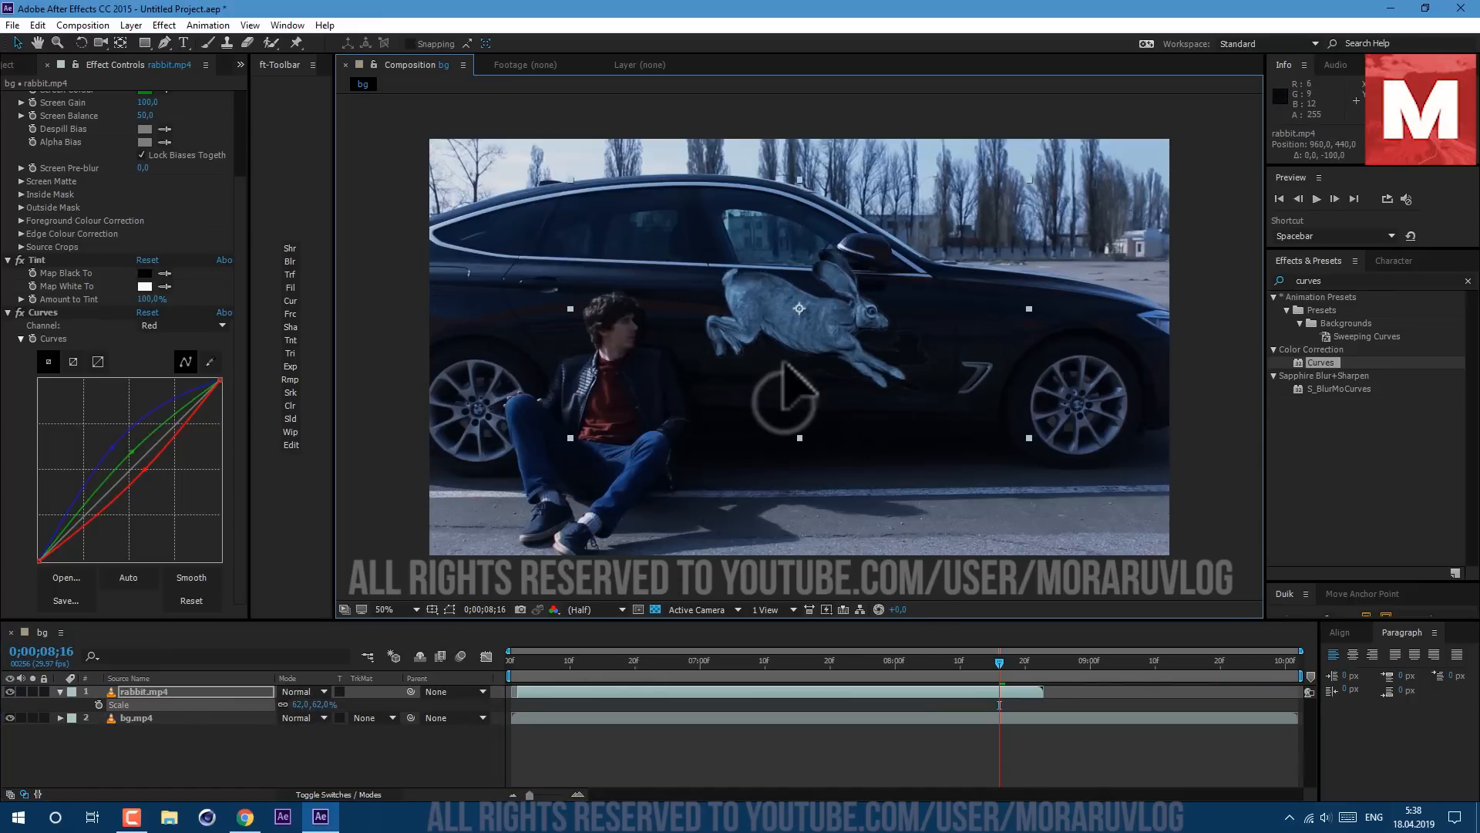
Step: Scale the rabbit to 62% and keyframe Position so it jumps from the left
{"action": "left_click_drag", "start_coordinate": [999, 660], "coordinate": [740, 660]}
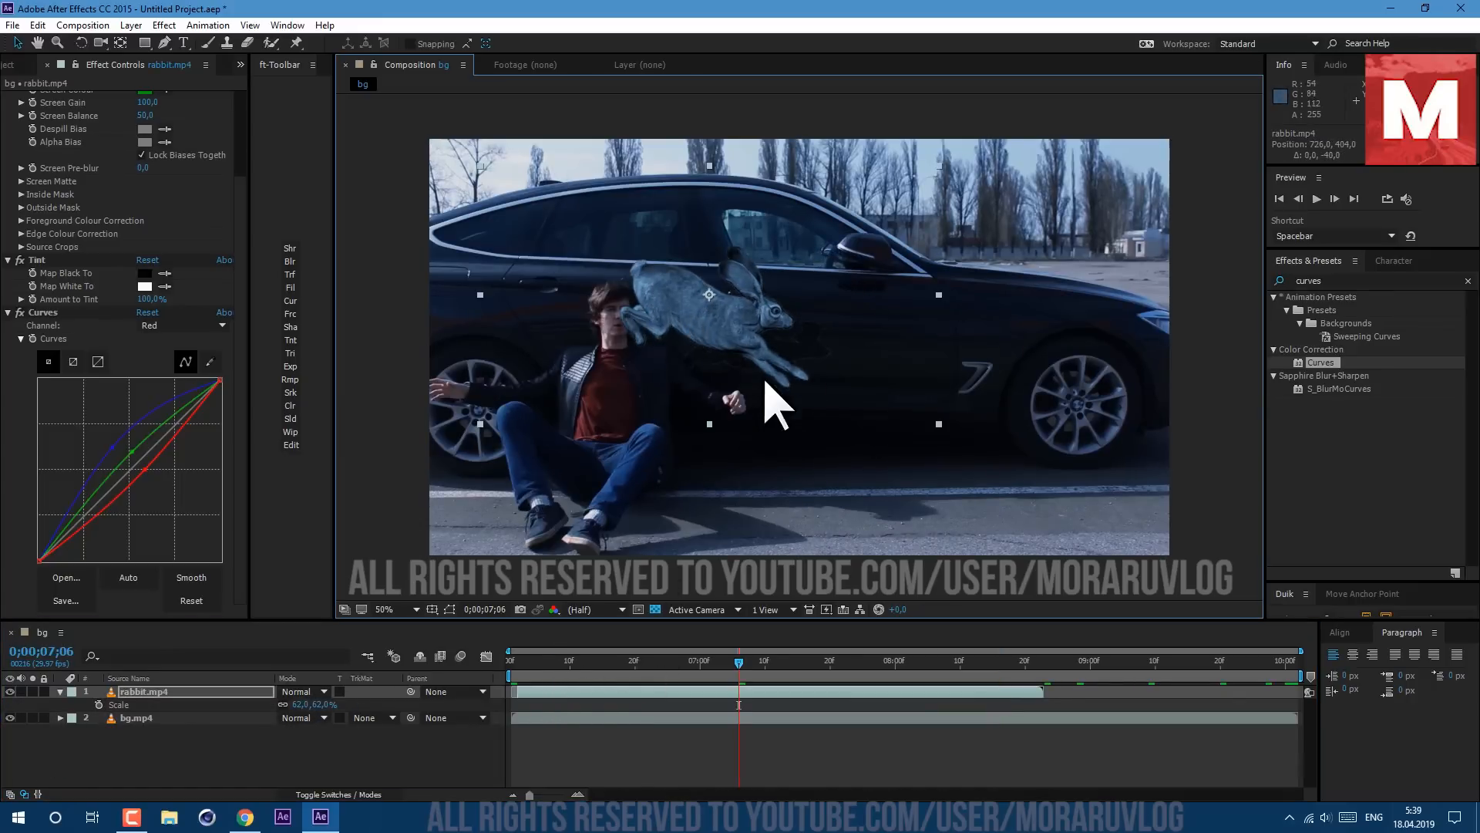
{"action": "left_click", "coordinate": [249, 25]}
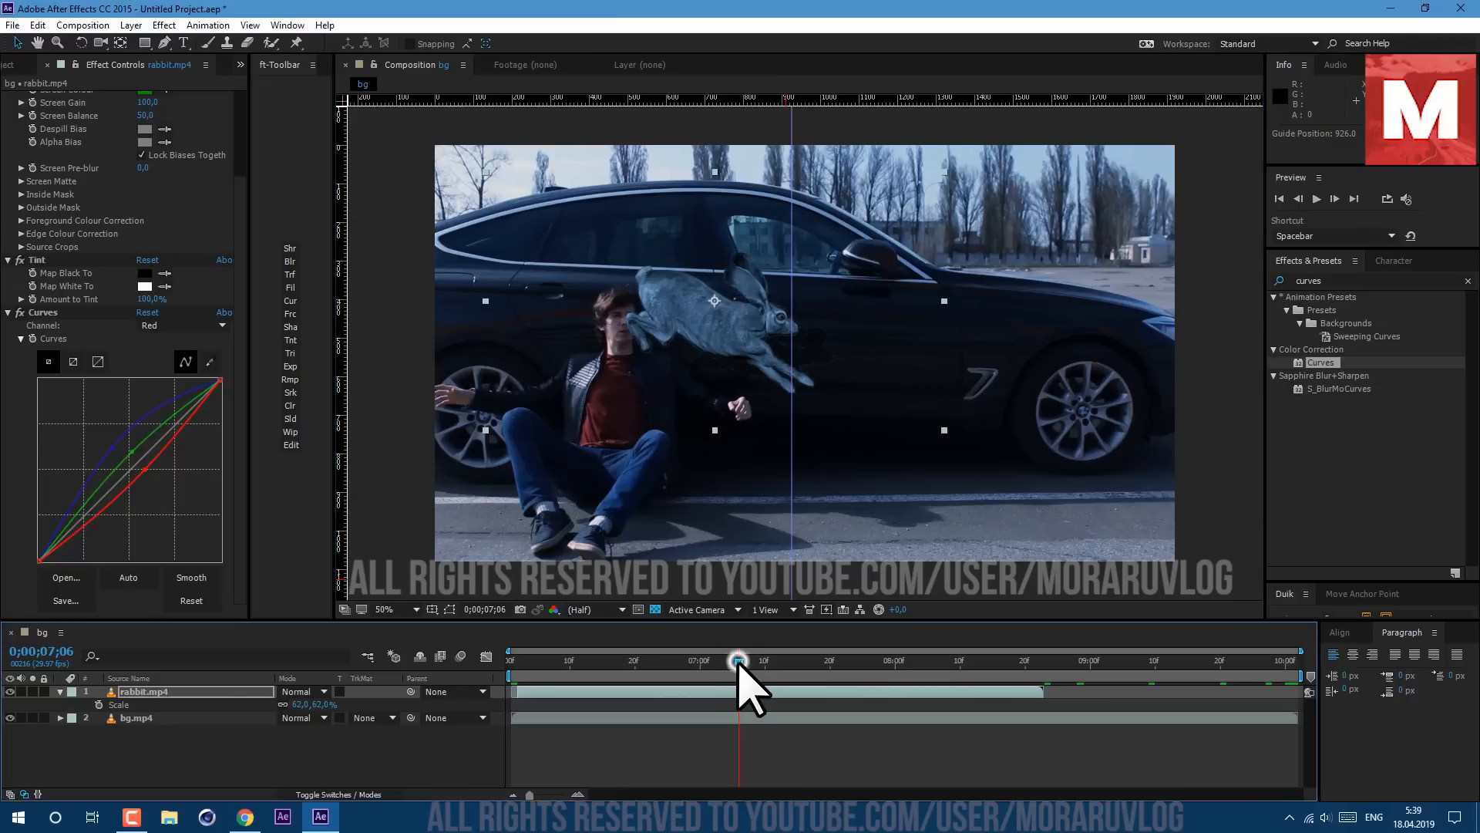
{"action": "left_click", "coordinate": [741, 660]}
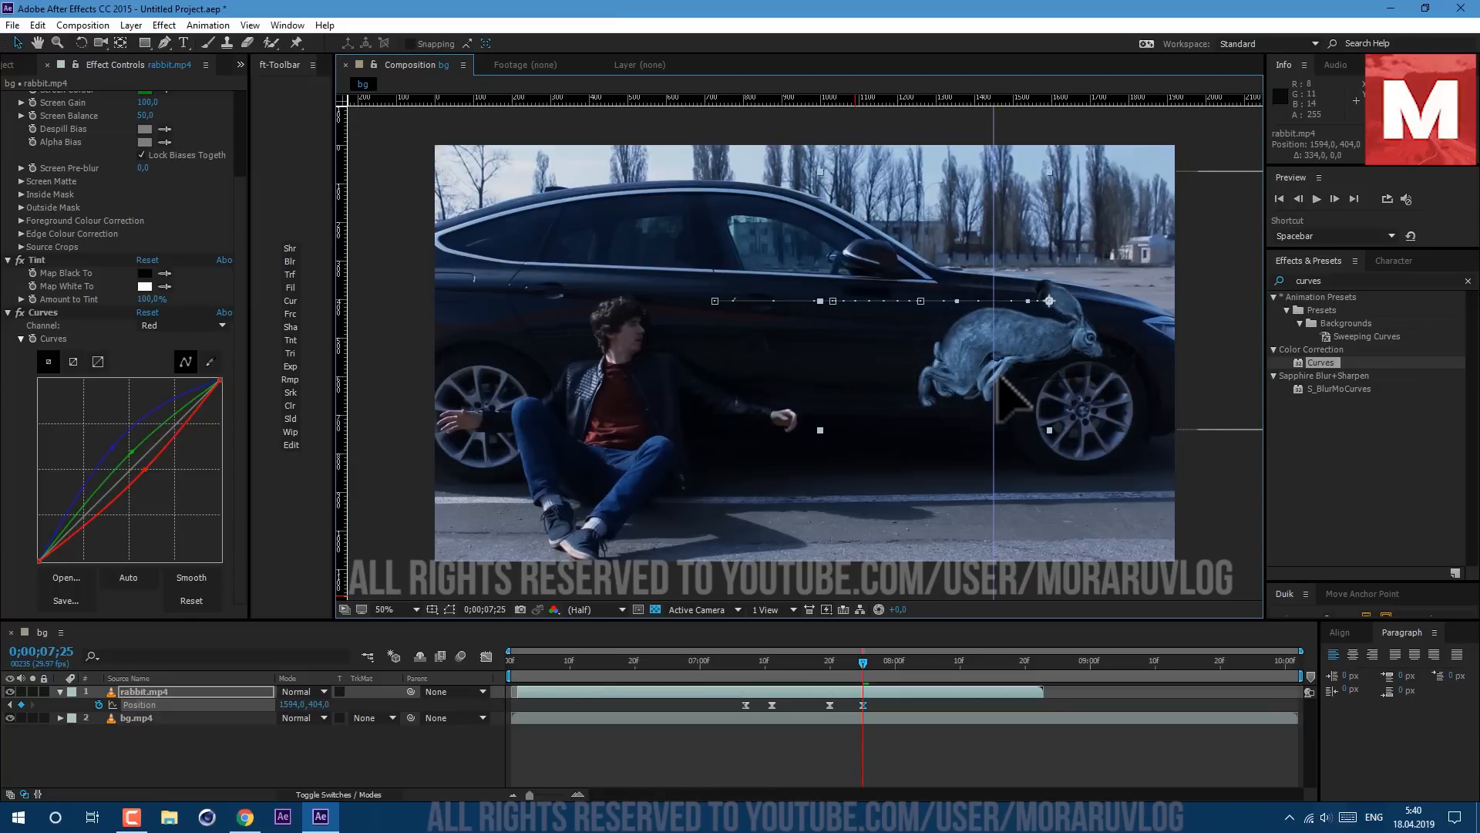
{"action": "left_click", "coordinate": [909, 659]}
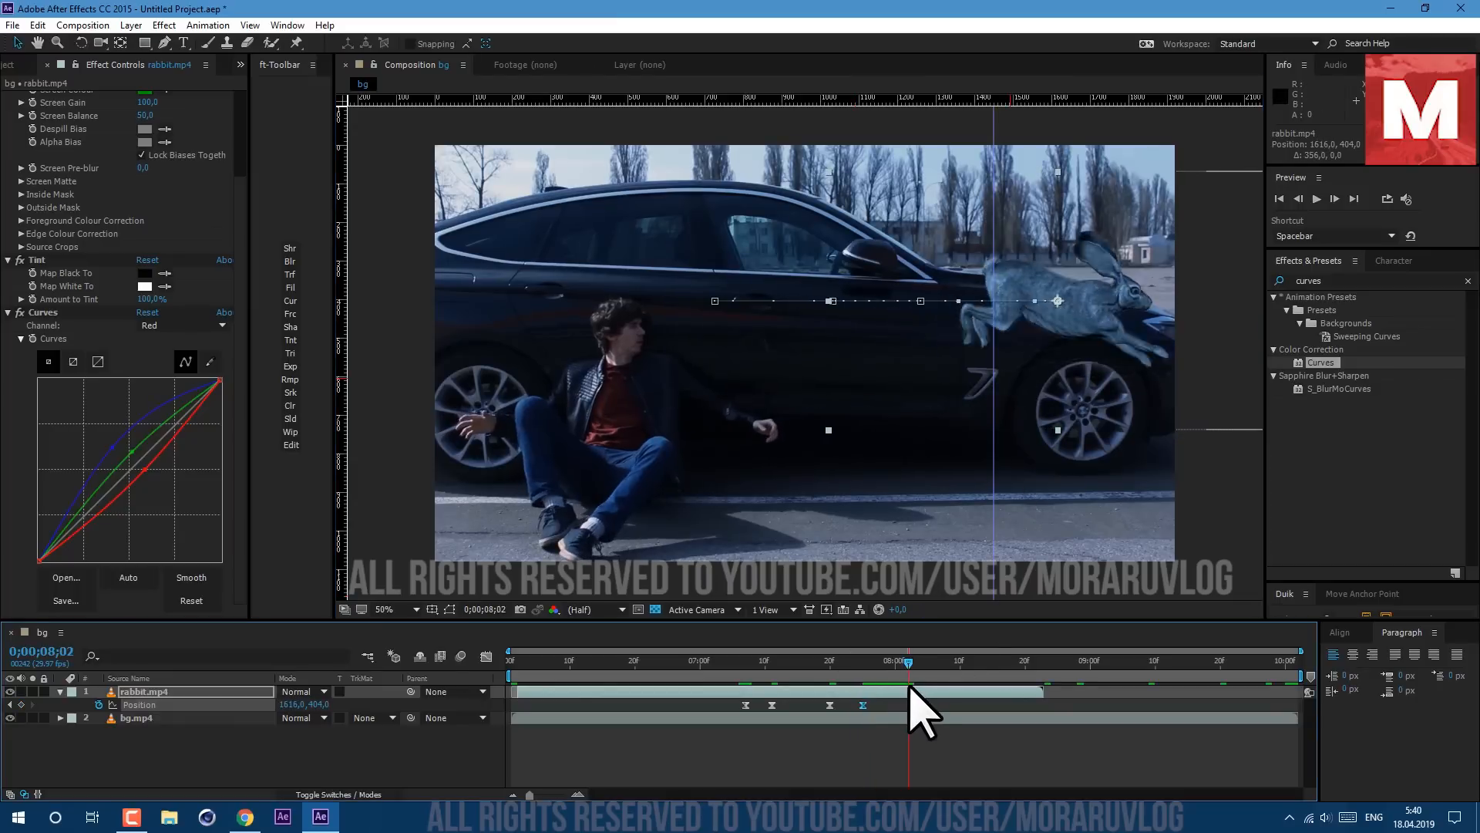
{"action": "left_click_drag", "start_coordinate": [907, 661], "coordinate": [687, 661]}
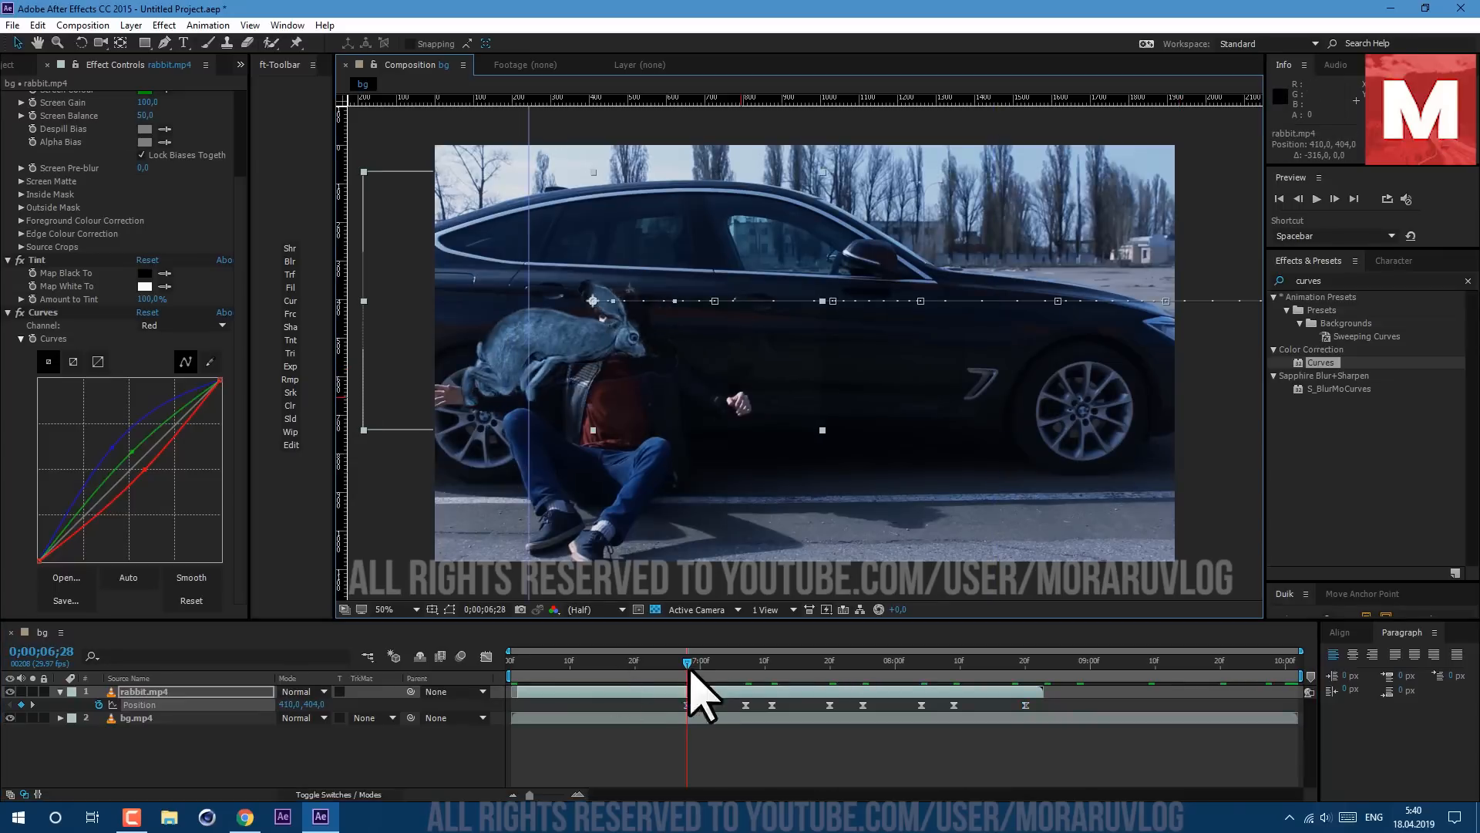
{"action": "left_click_drag", "start_coordinate": [701, 660], "coordinate": [669, 660]}
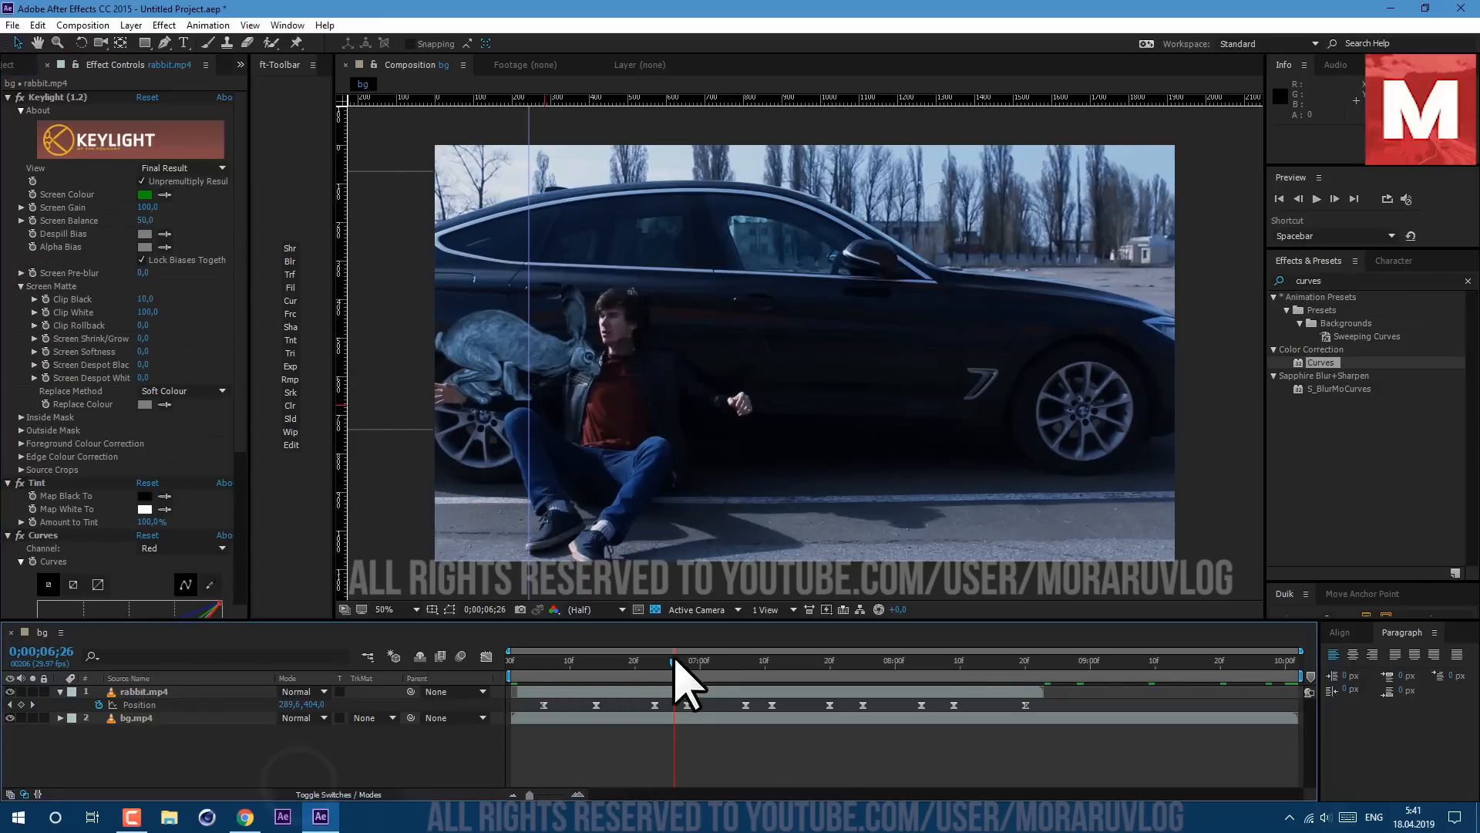
Step: Pre-compose rabbit.mp4 moving all attributes, then set its blend mode to Add at 90% opacity
{"action": "key", "text": "space"}
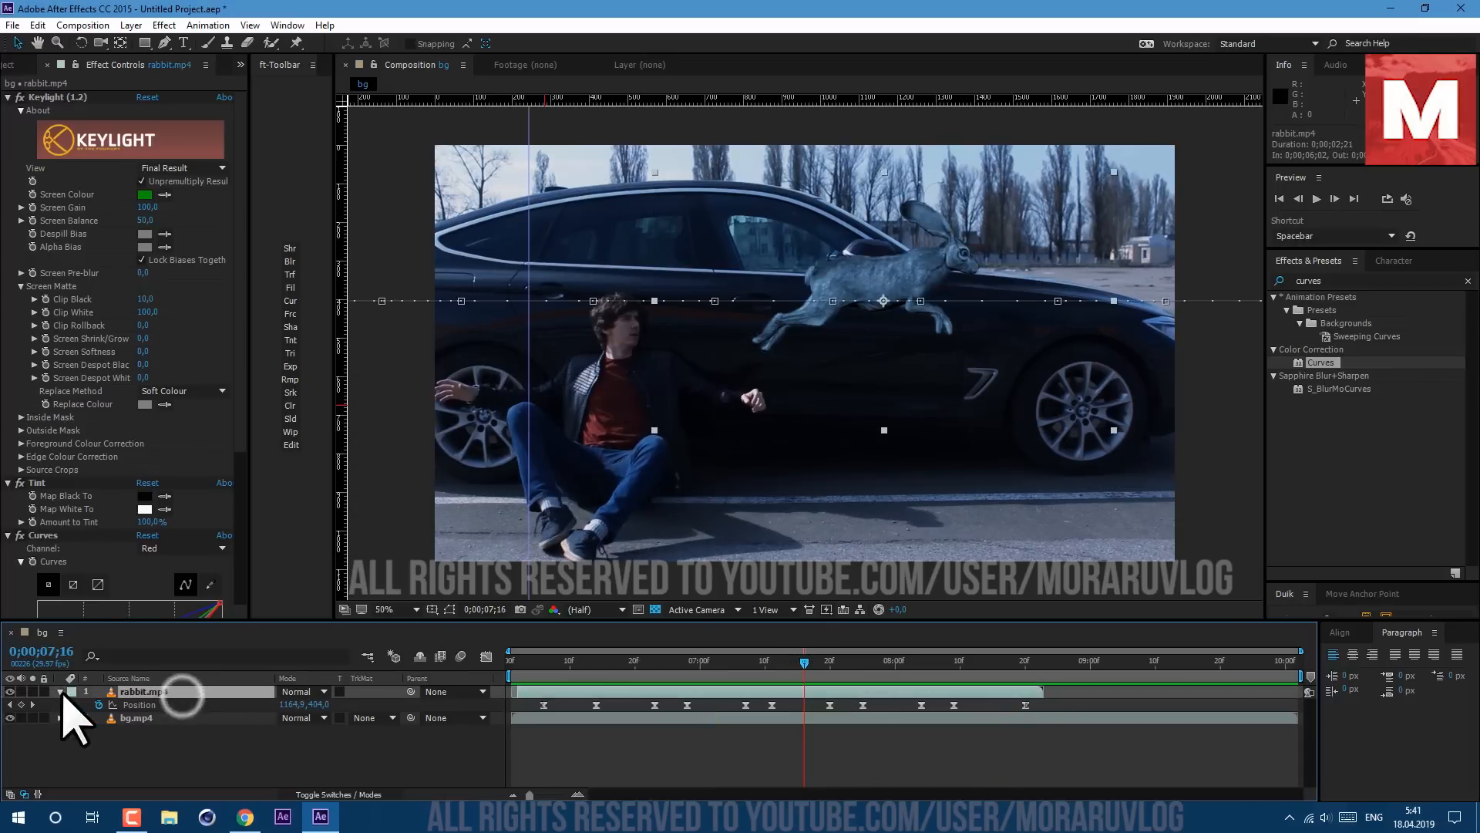
{"action": "left_click", "coordinate": [131, 25]}
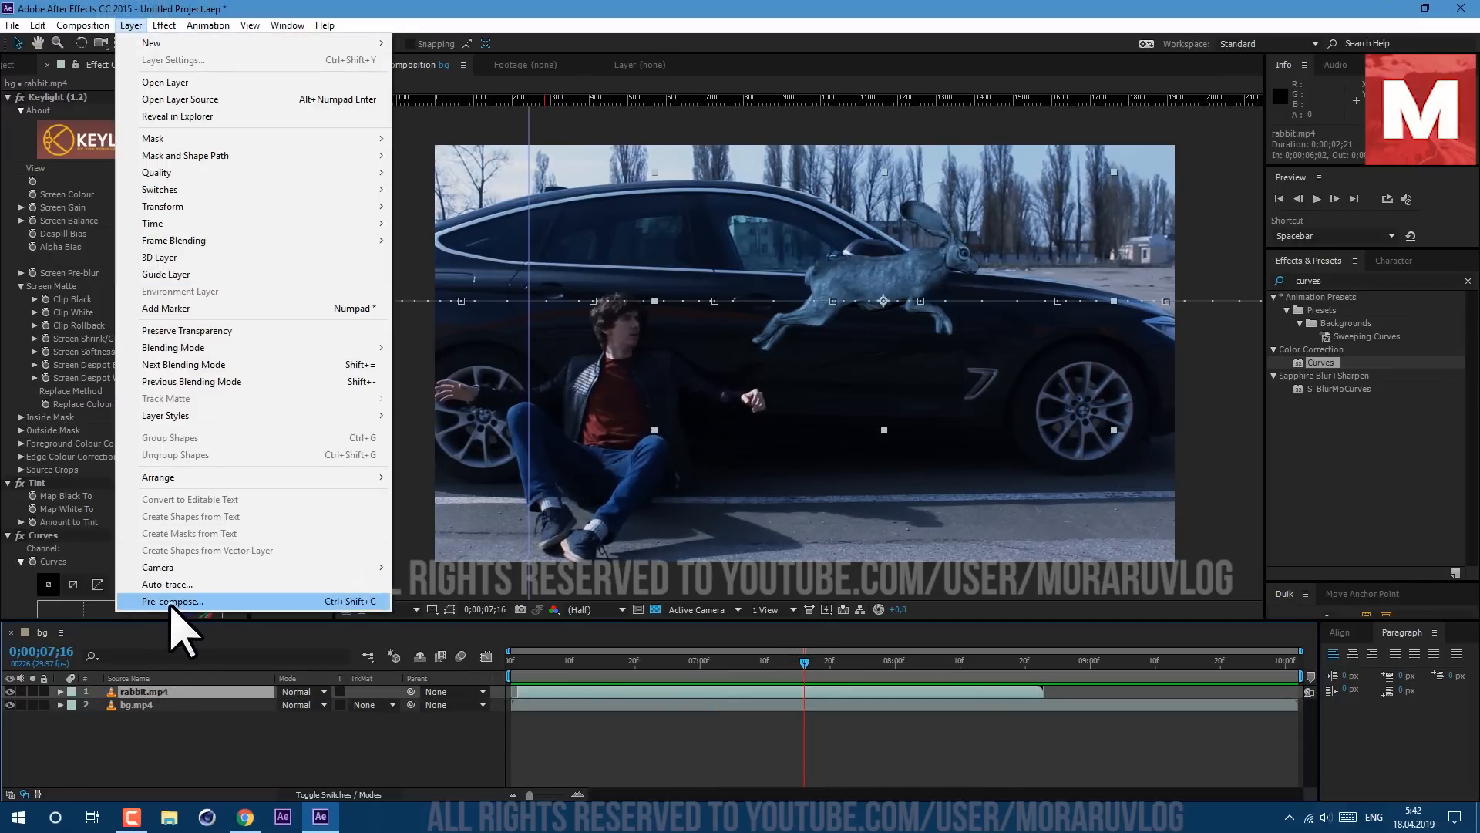
{"action": "left_click", "coordinate": [172, 601]}
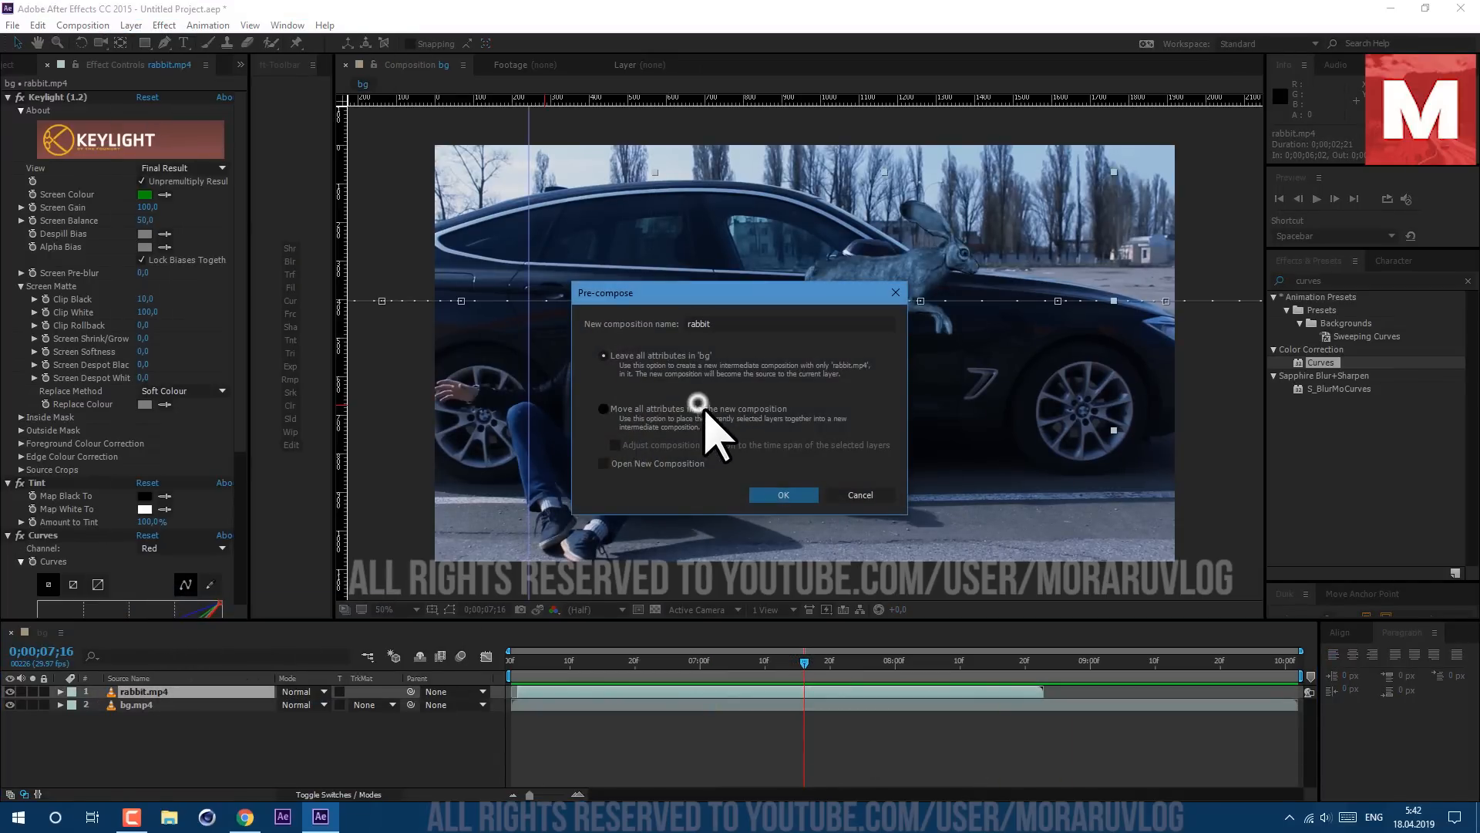
{"action": "left_click", "coordinate": [782, 495]}
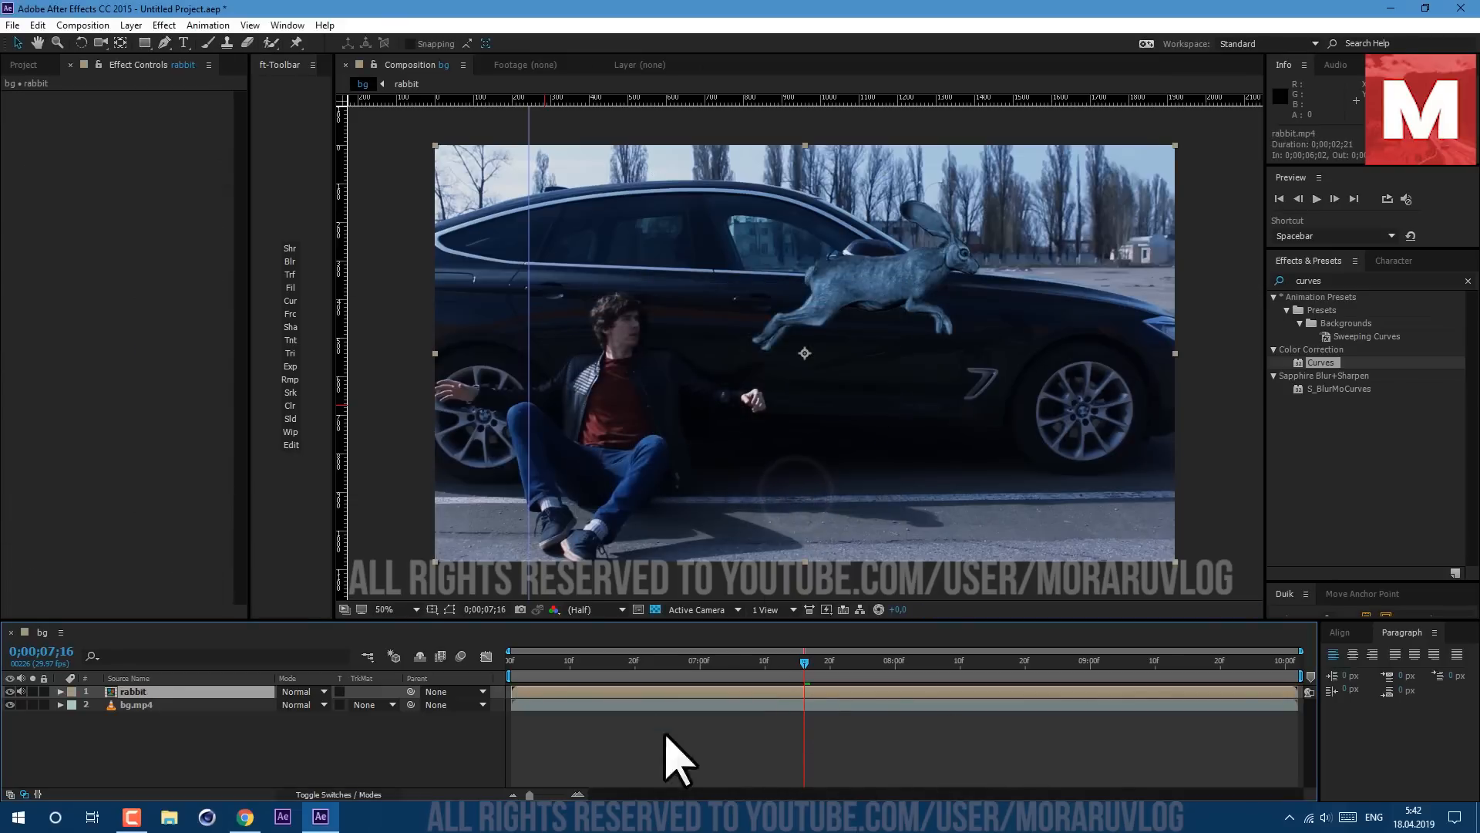
{"action": "left_click", "coordinate": [296, 691]}
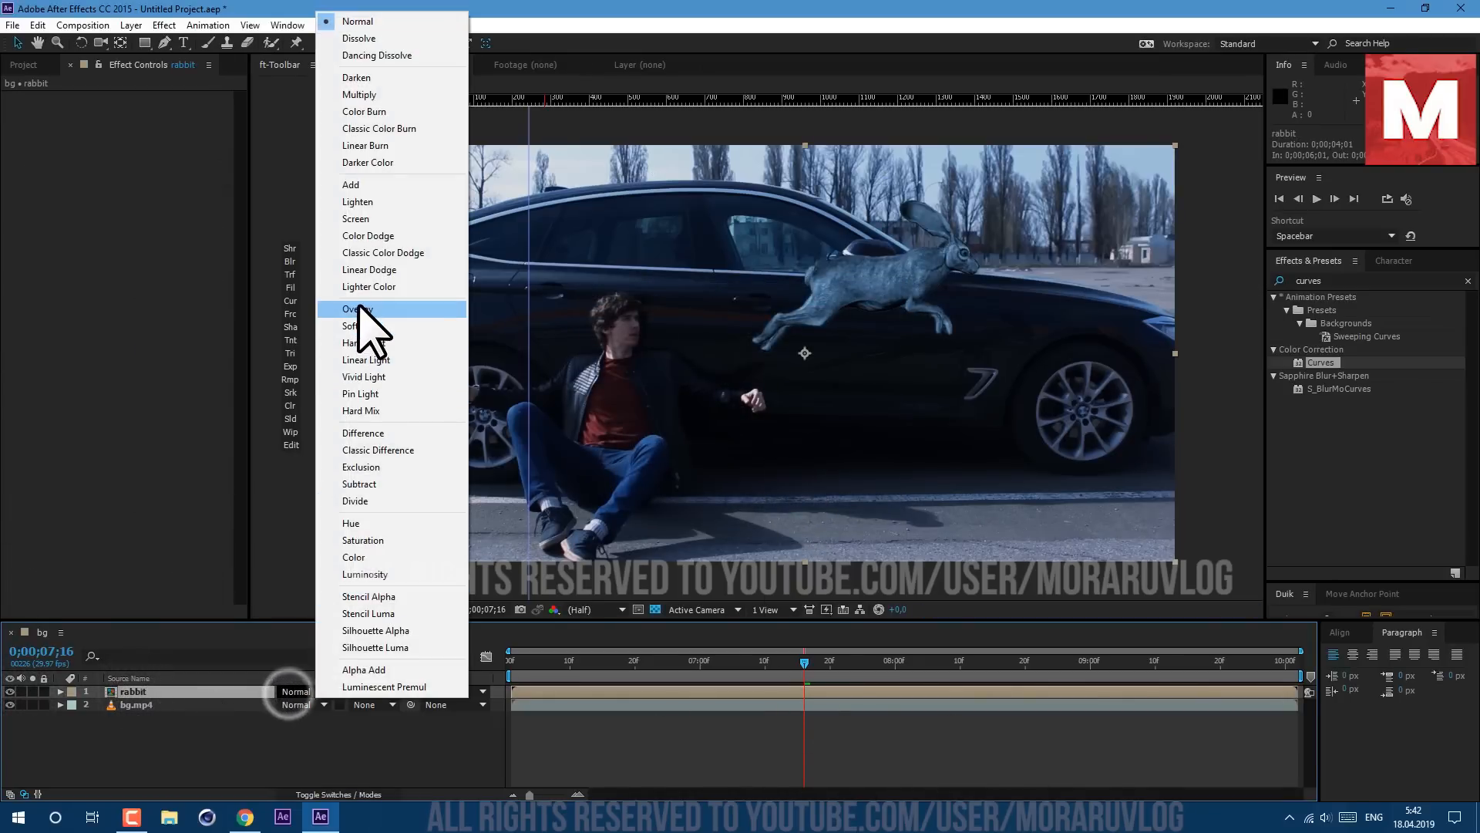
{"action": "left_click", "coordinate": [350, 185]}
{"action": "type", "text": "e"}
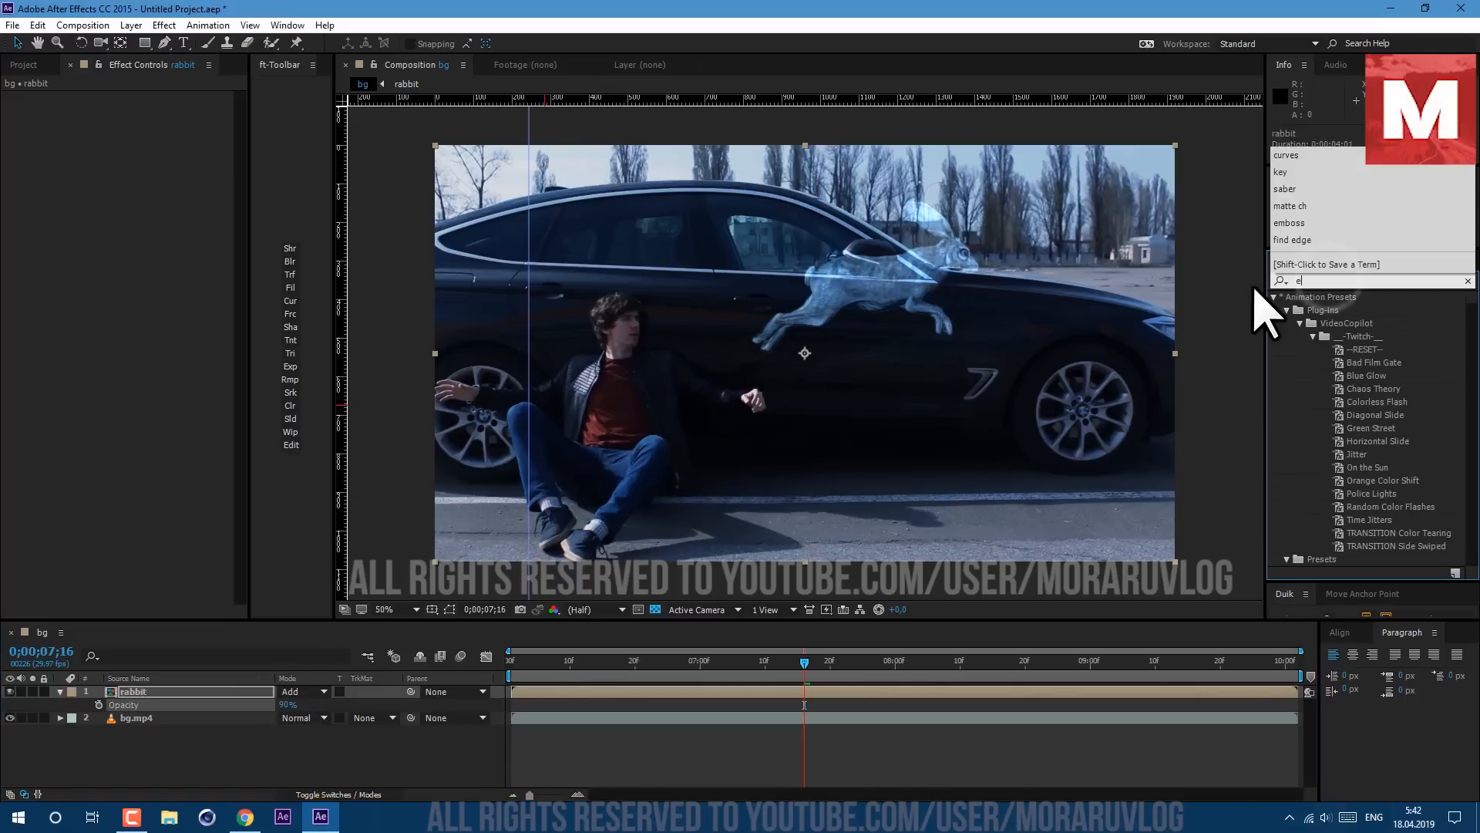
Step: Apply Echo with 30 echoes and set Echo Operator to Composite In Front
{"action": "type", "text": "cho"}
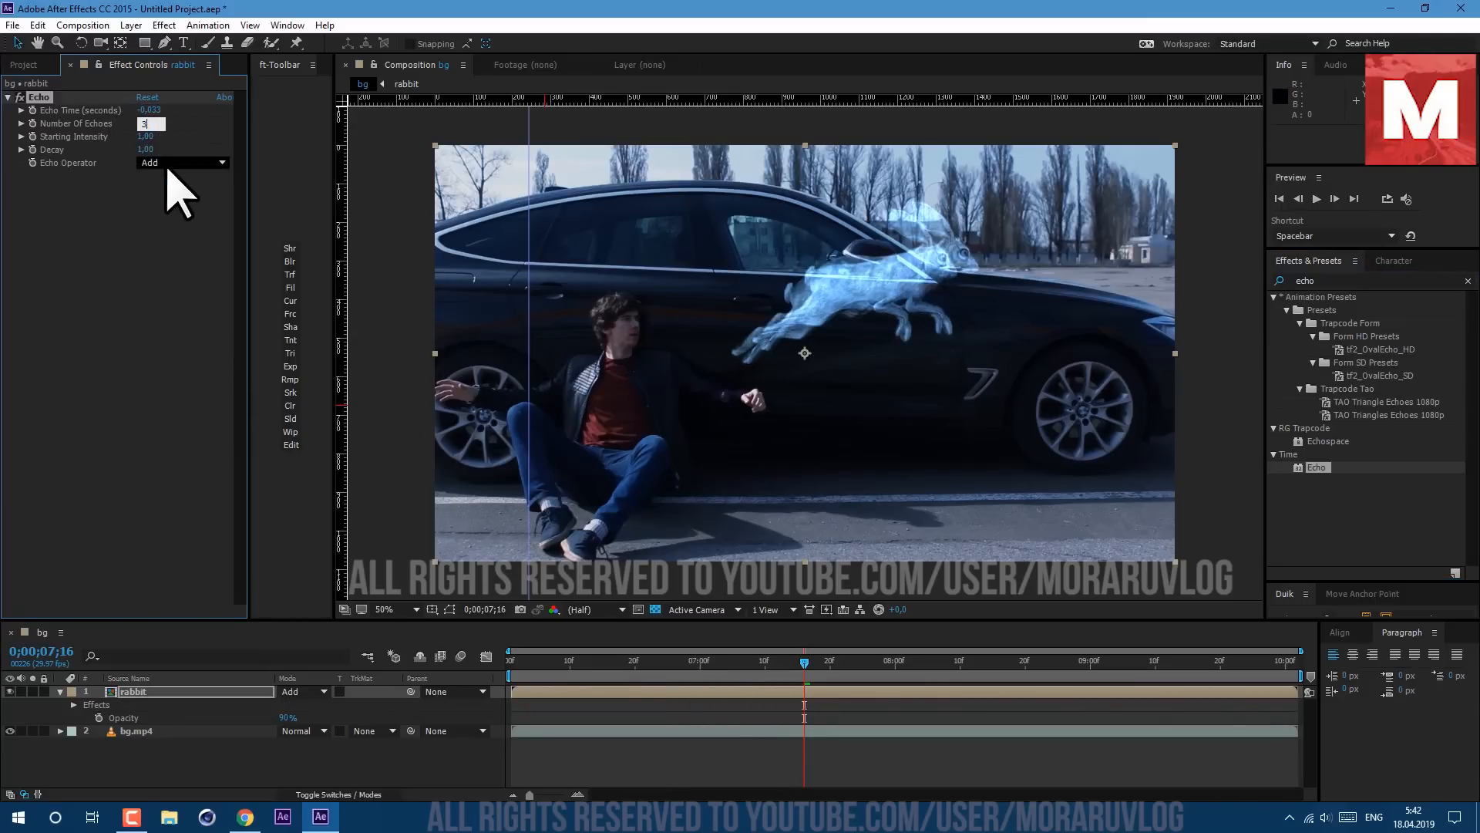
{"action": "type", "text": "30"}
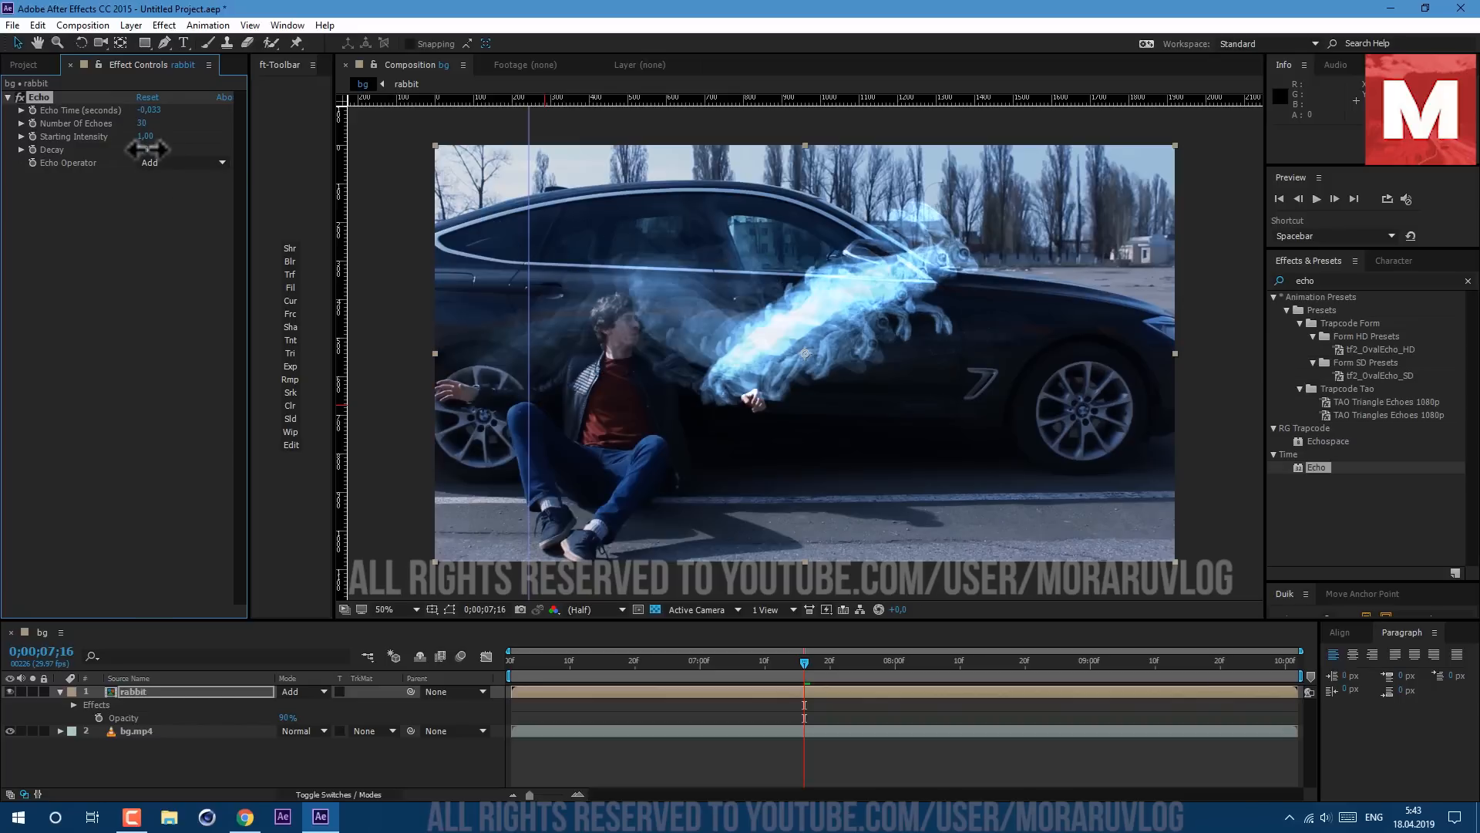
{"action": "left_click", "coordinate": [185, 161]}
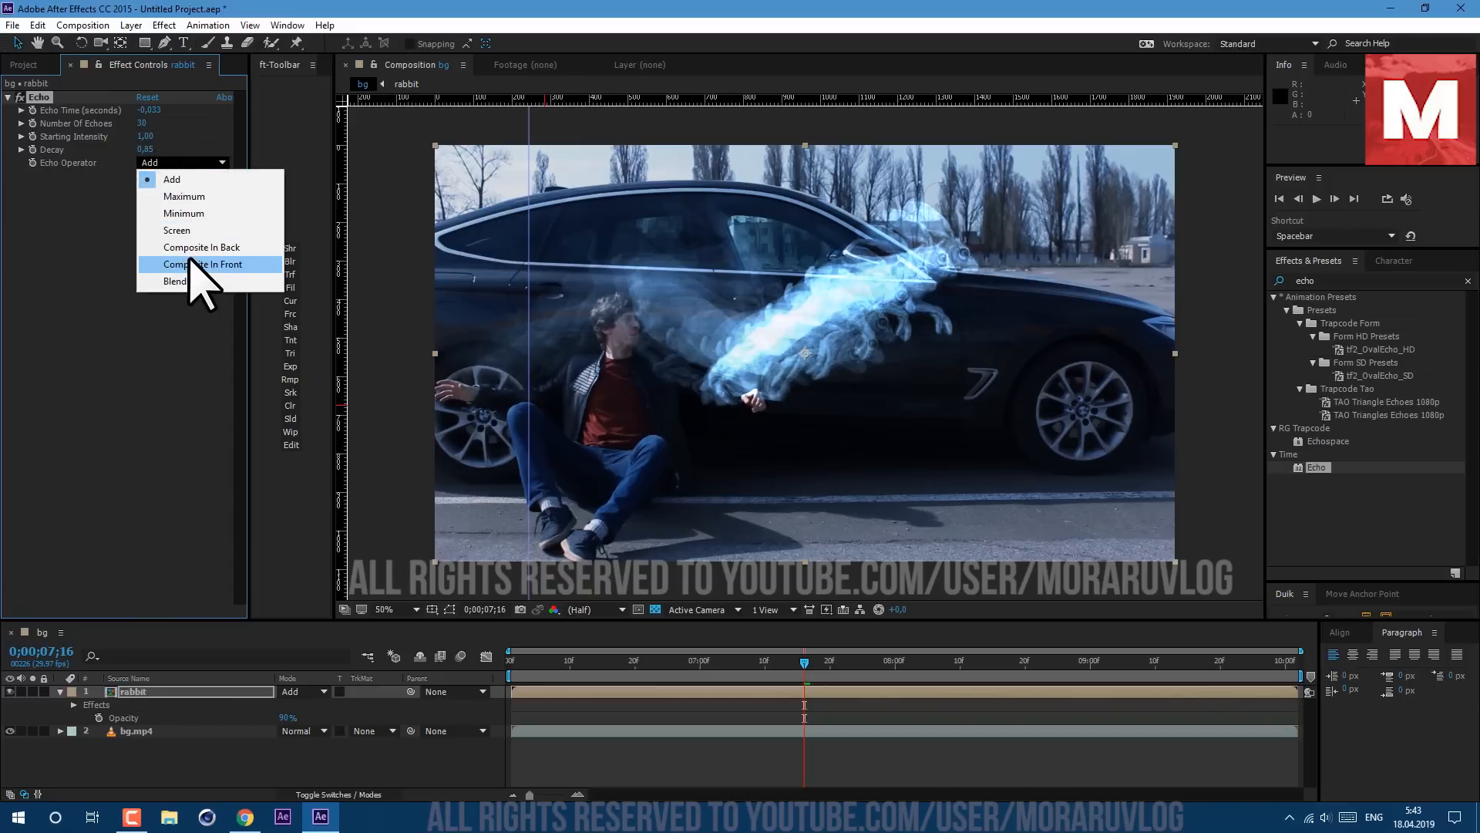
{"action": "left_click", "coordinate": [201, 264]}
{"action": "type", "text": "dire"}
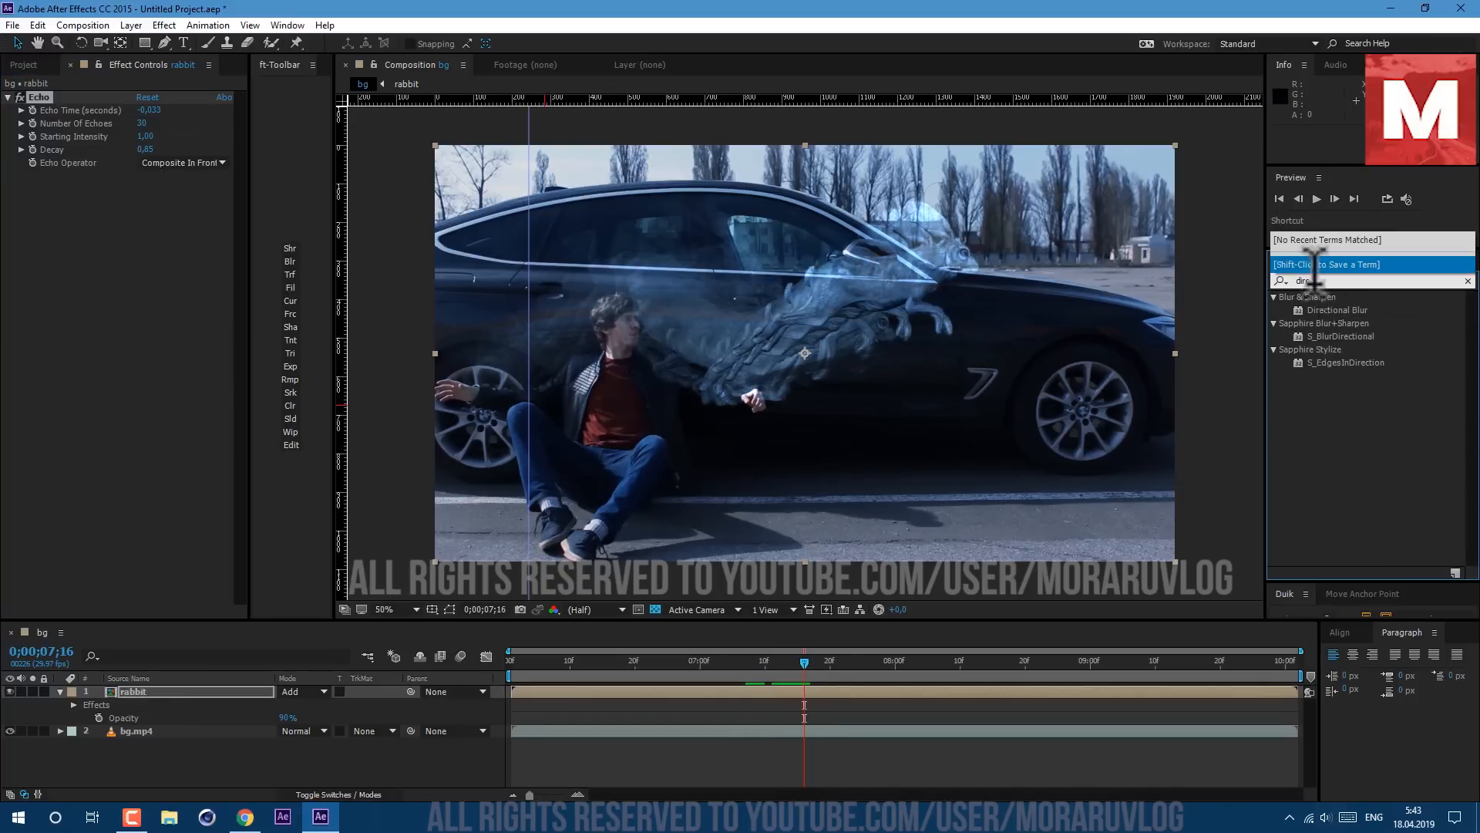
Step: Add Directional Blur with Direction 90° and Blur Length 15
{"action": "double_click", "coordinate": [1340, 310]}
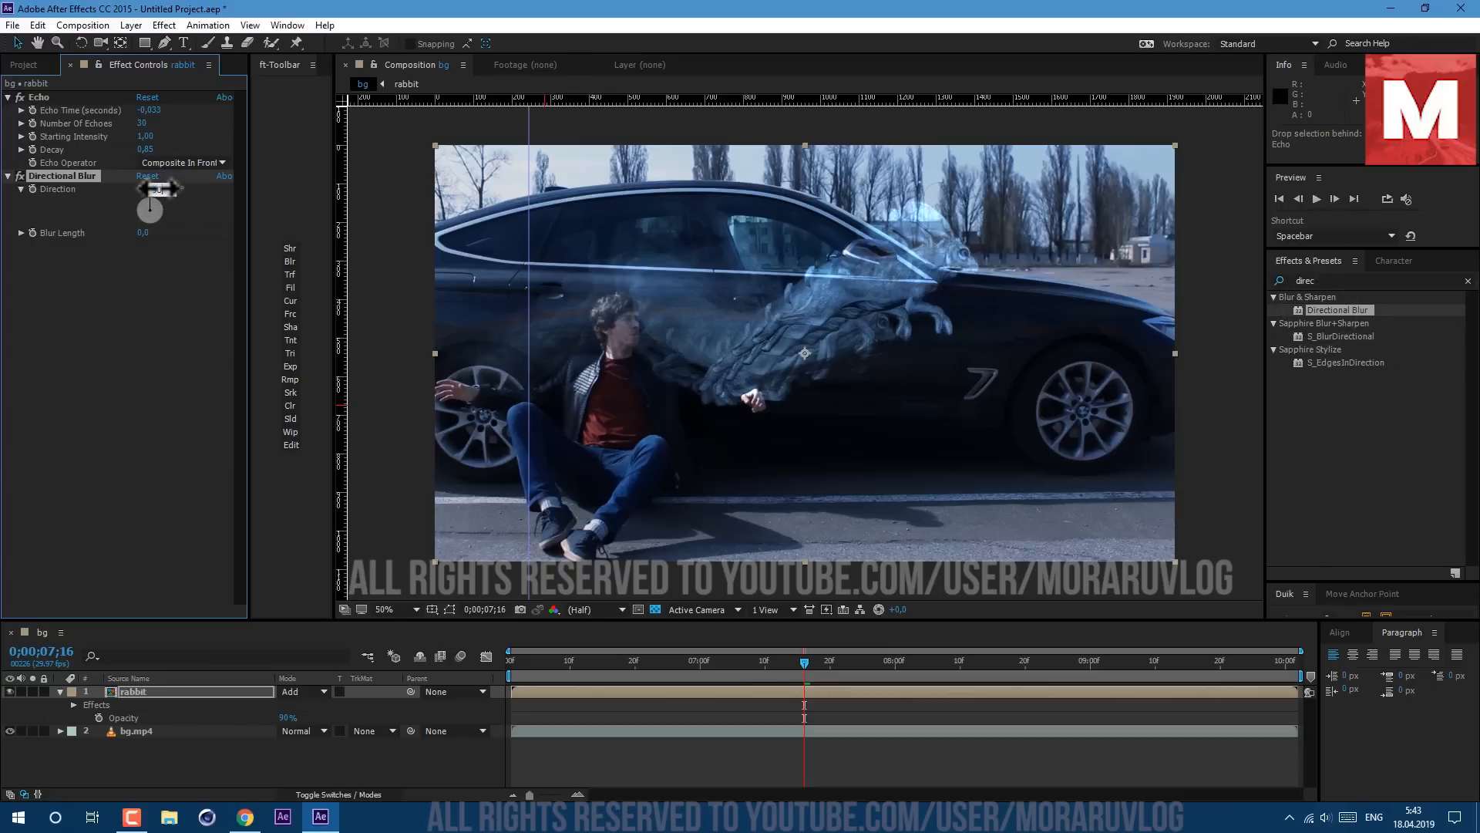
{"action": "left_click_drag", "start_coordinate": [148, 193], "coordinate": [163, 213]}
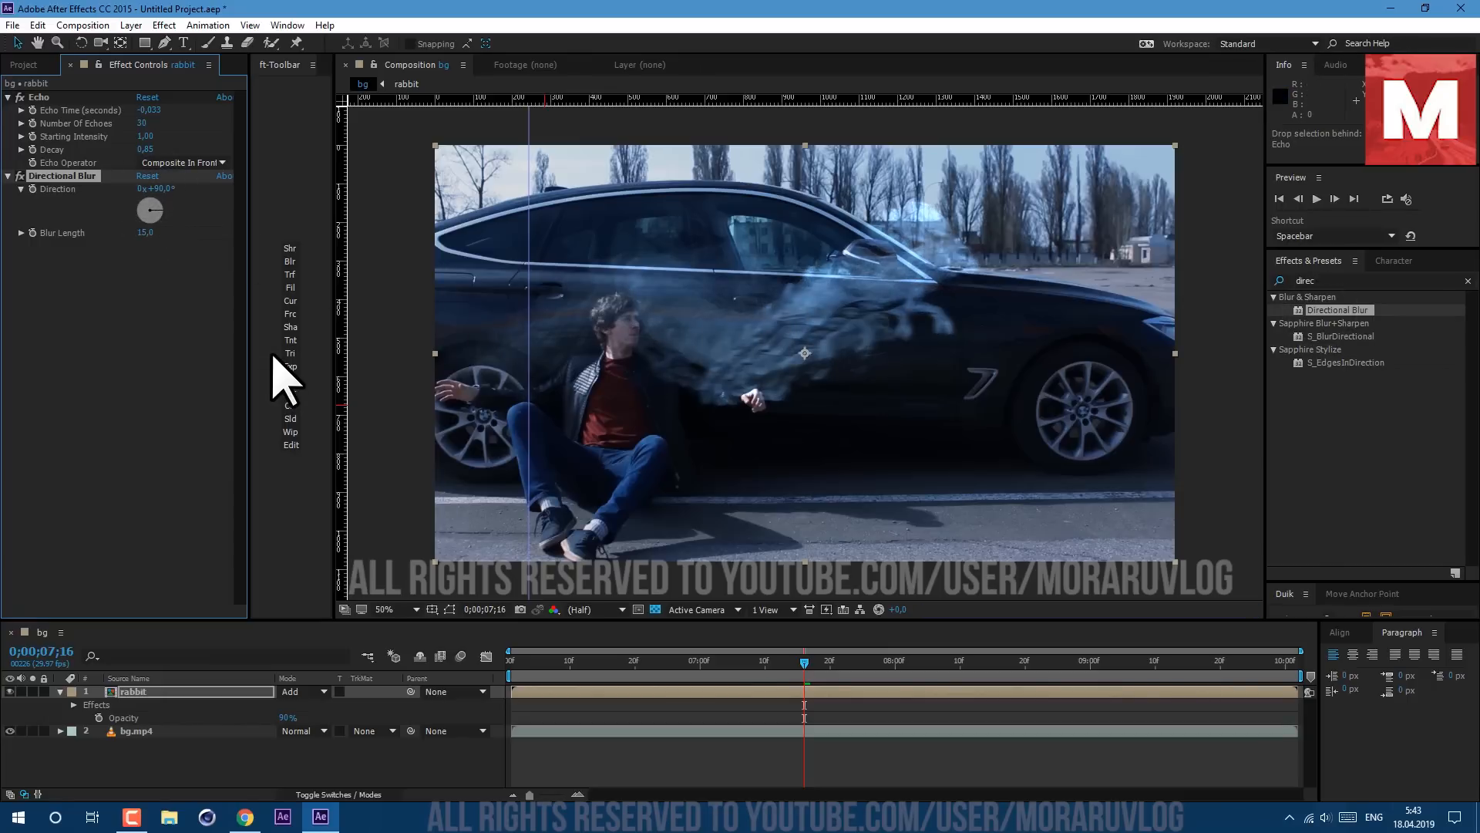
Step: Apply Turbulent Displace (Amount -100, Size 50) and keyframe the turbulence Offset over time
{"action": "type", "text": "turbu"}
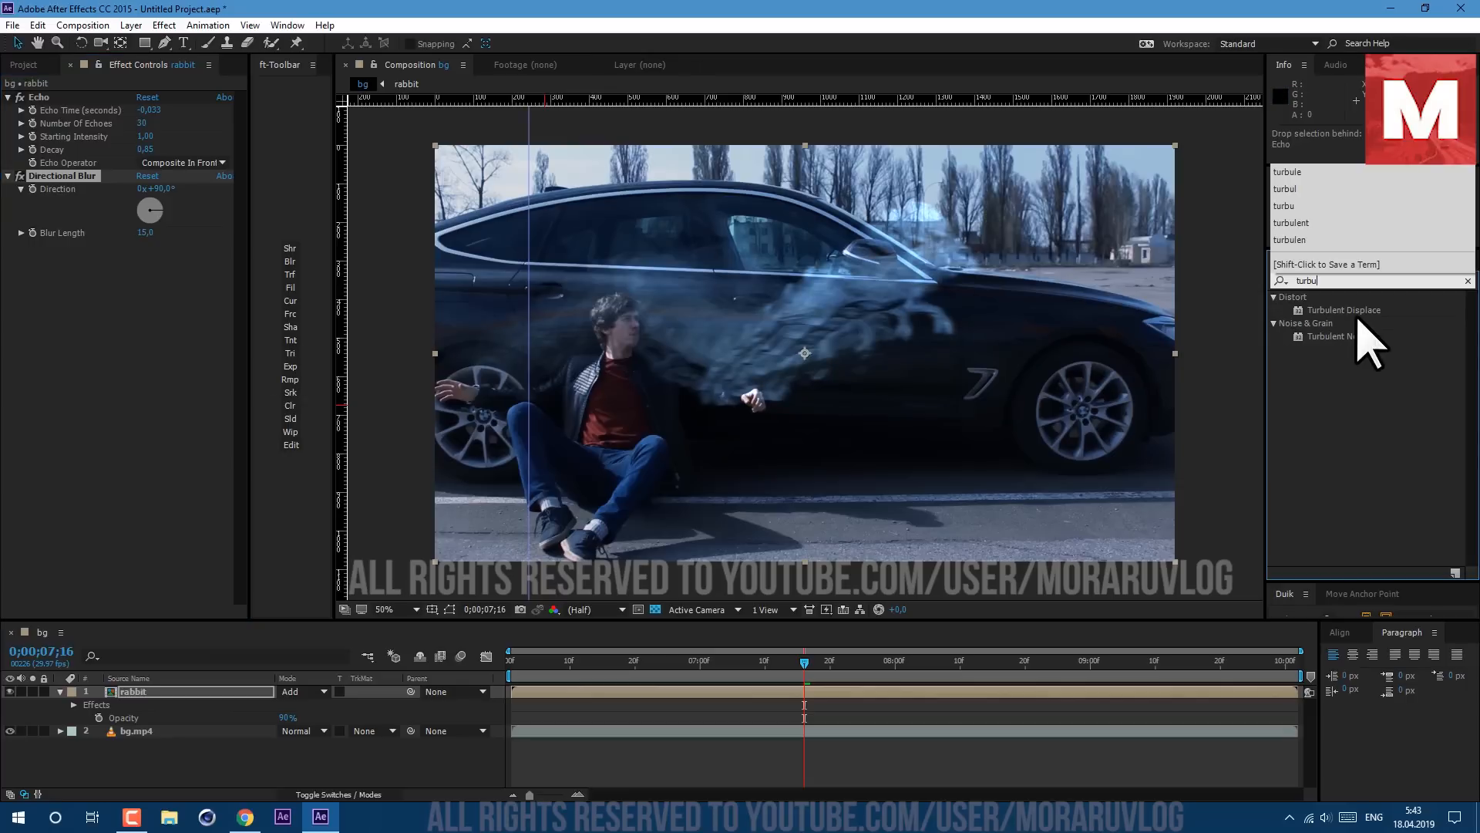
{"action": "double_click", "coordinate": [1342, 310]}
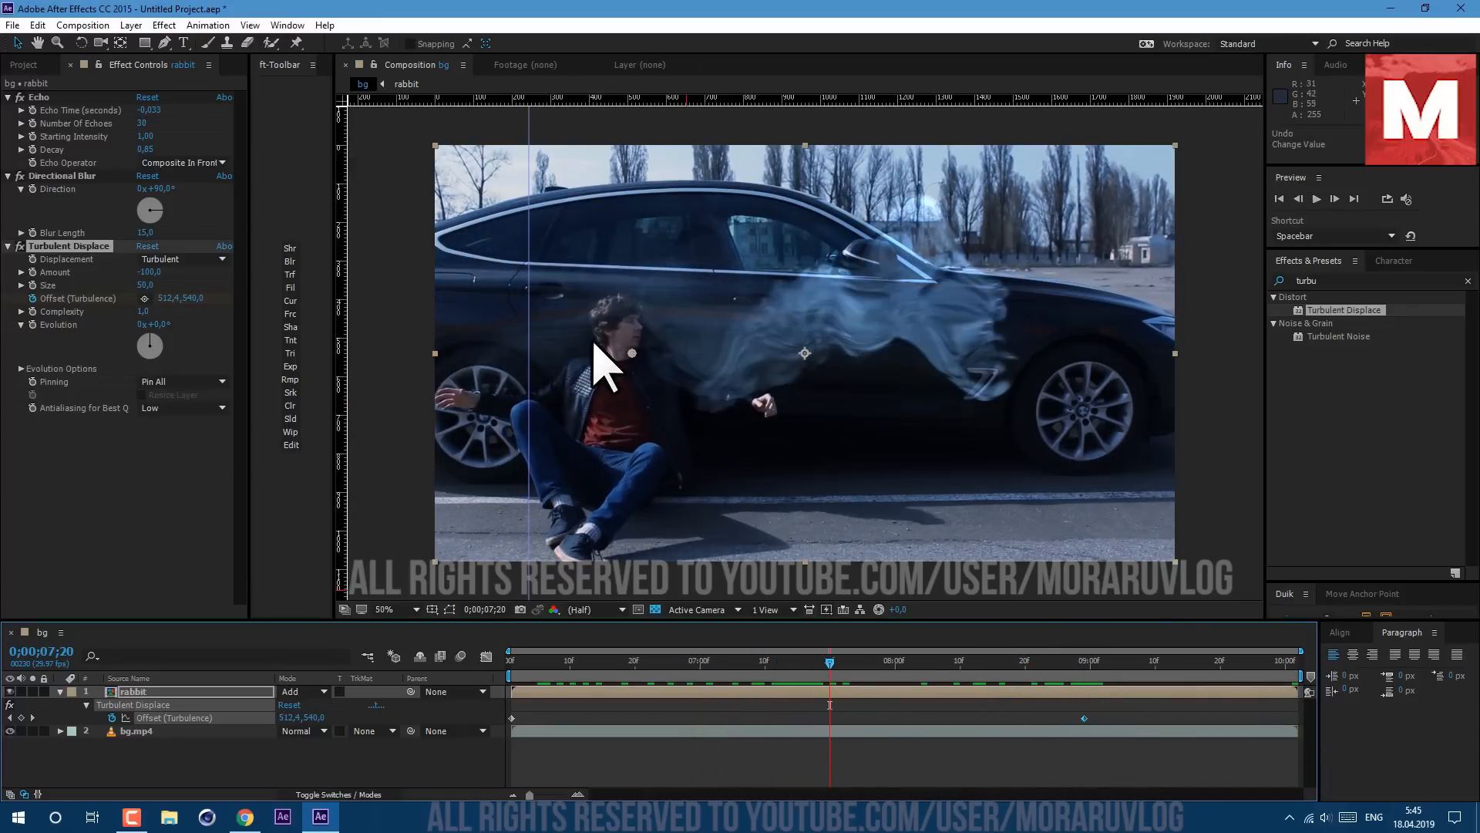
{"action": "left_click_drag", "start_coordinate": [829, 660], "coordinate": [876, 660]}
{"action": "type", "text": "motion tile"}
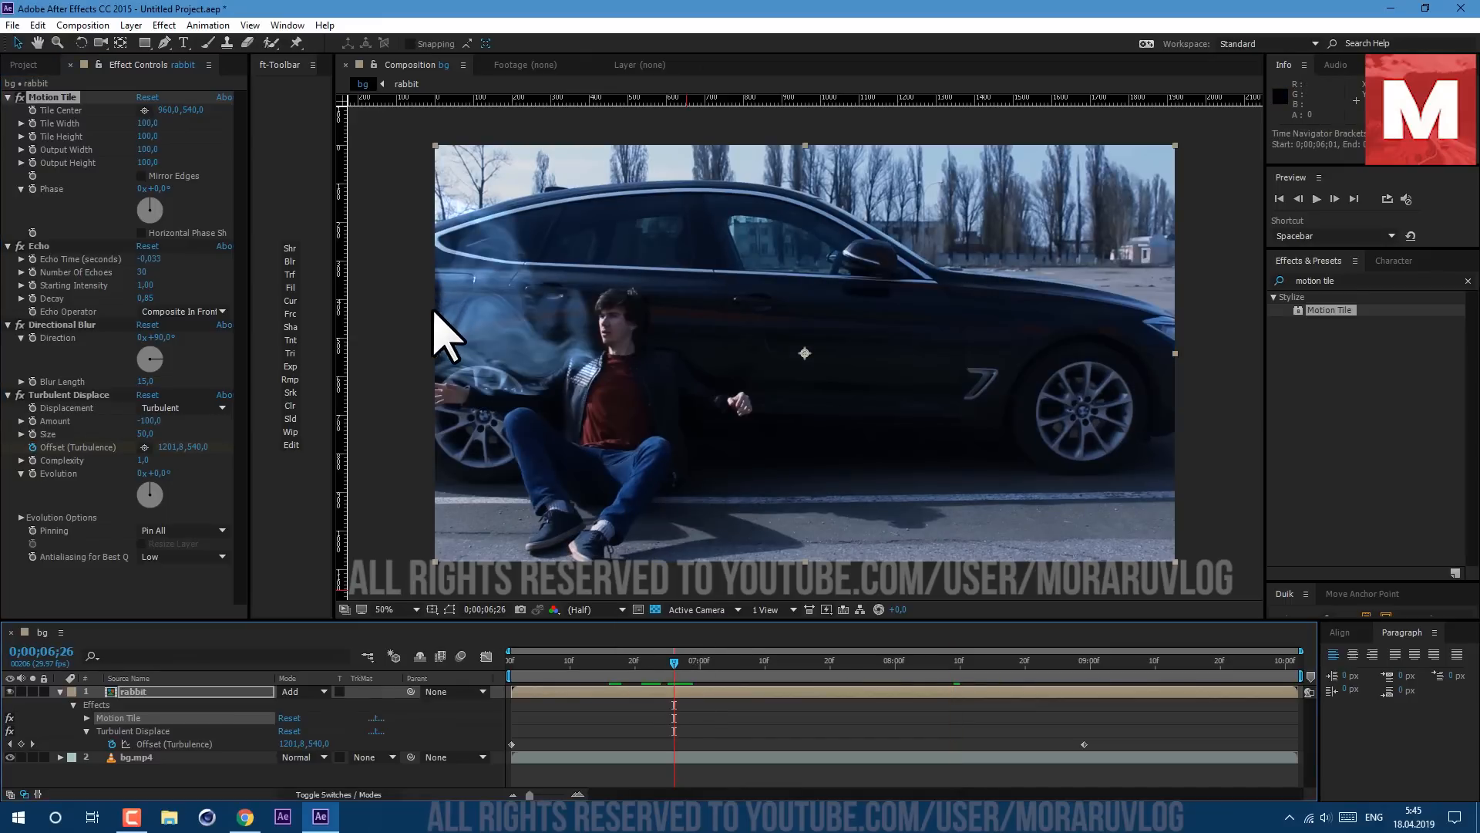
Step: Set Motion Tile's Output Width to 115 and enable Mirror Edges
{"action": "left_click", "coordinate": [147, 149]}
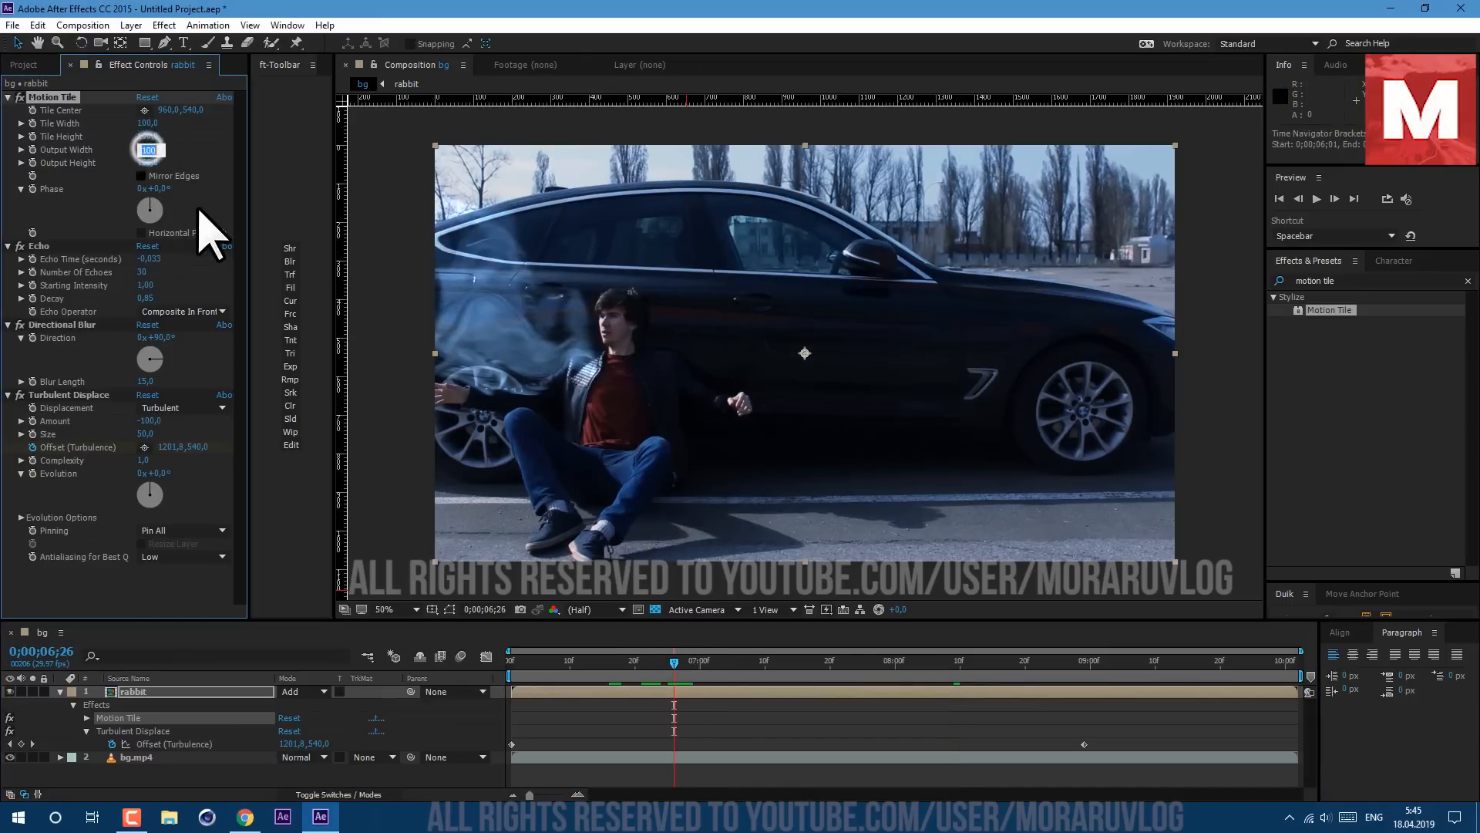
{"action": "type", "text": "115"}
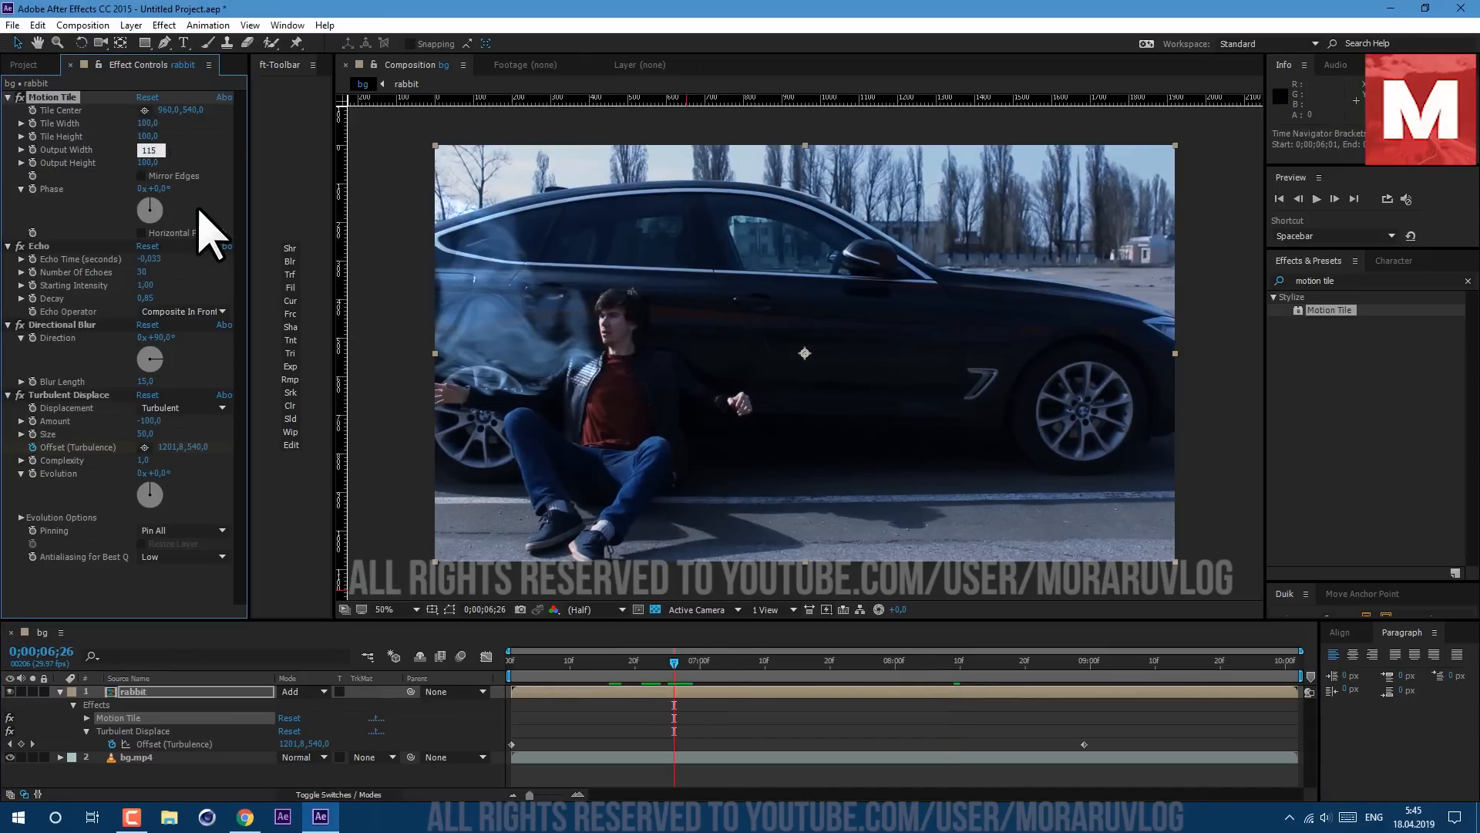
{"action": "left_click", "coordinate": [147, 162]}
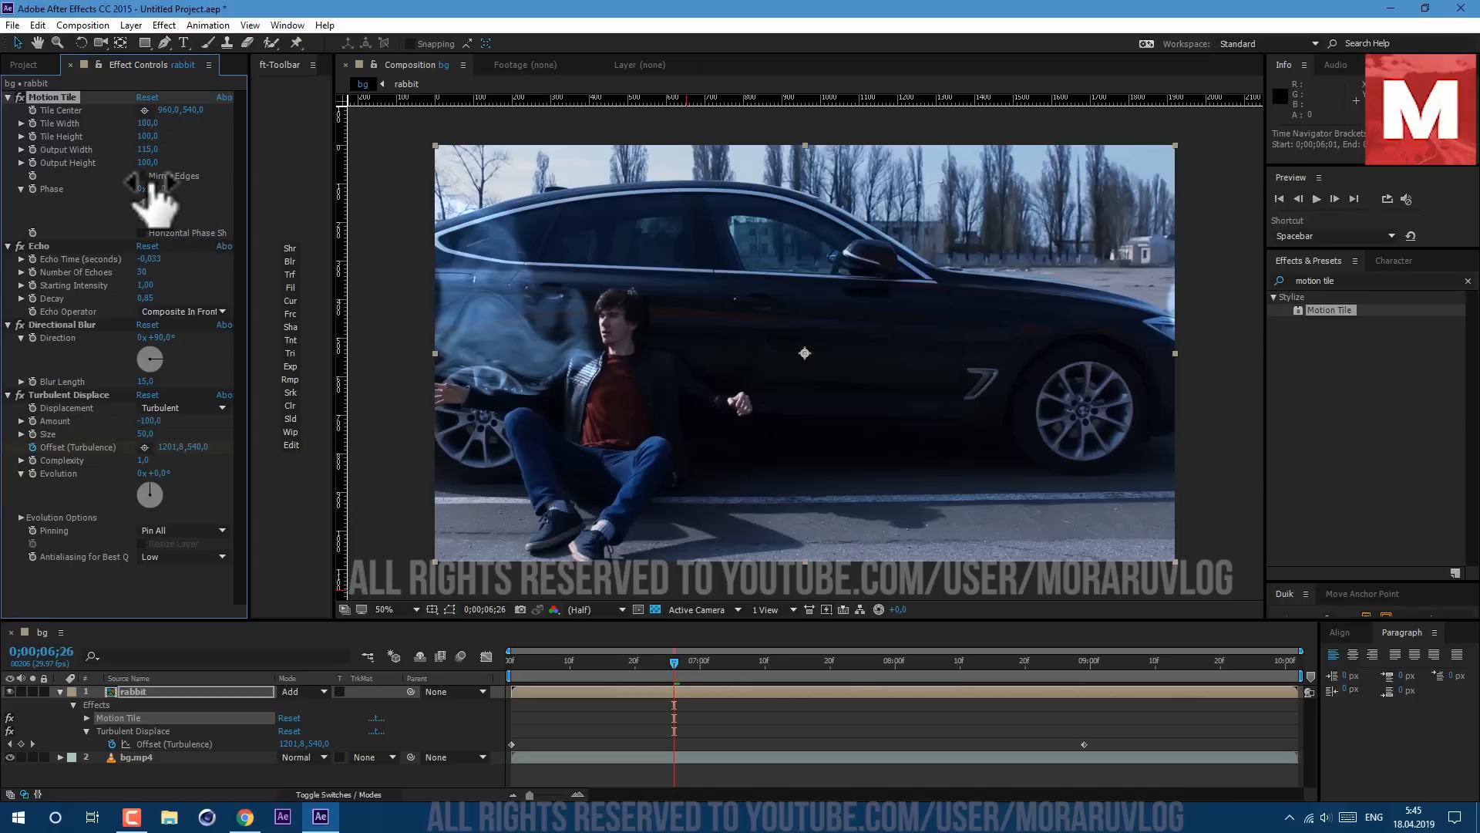
{"action": "left_click", "coordinate": [140, 175]}
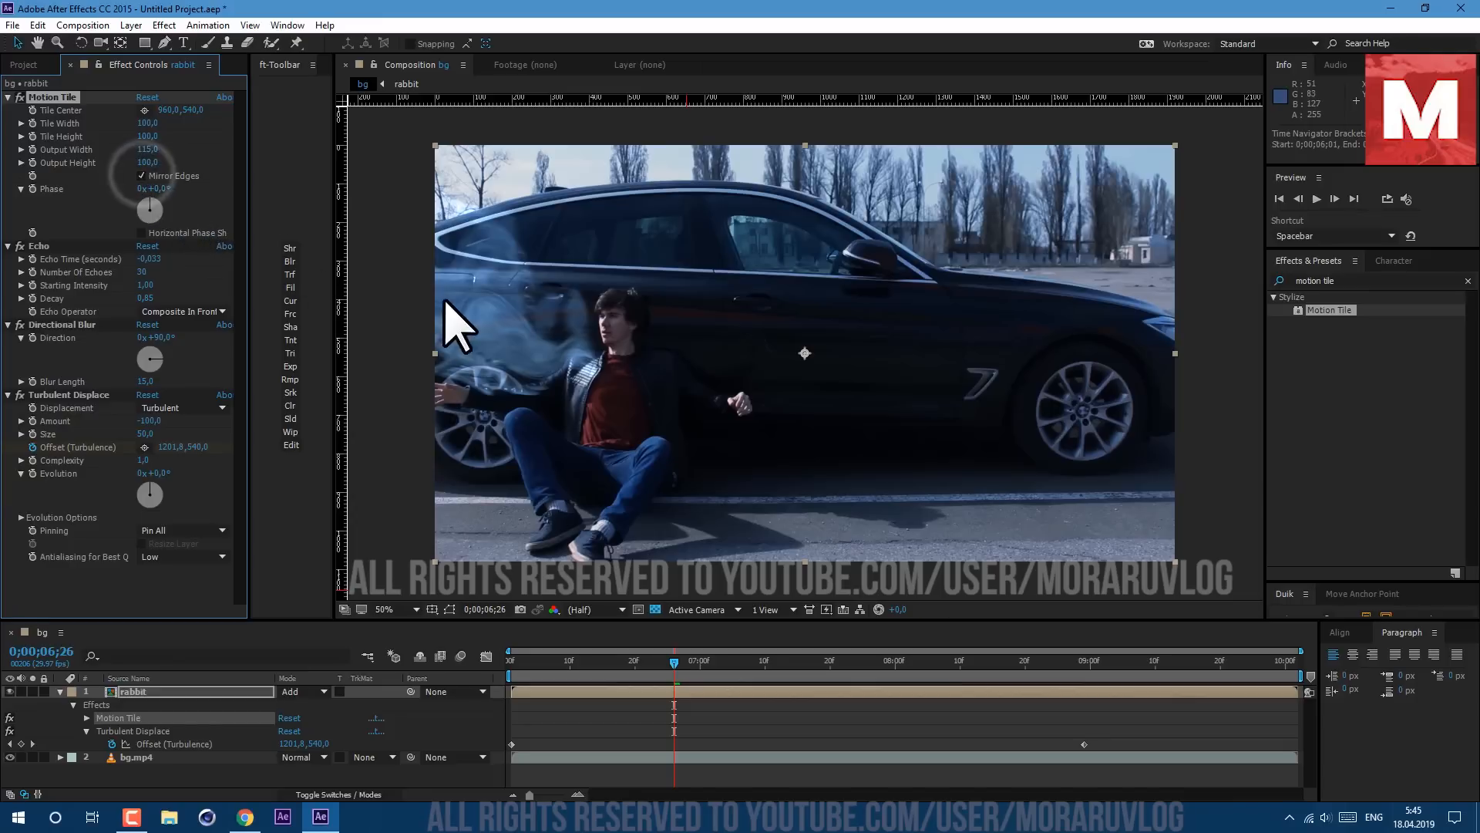
{"action": "type", "text": "curl"}
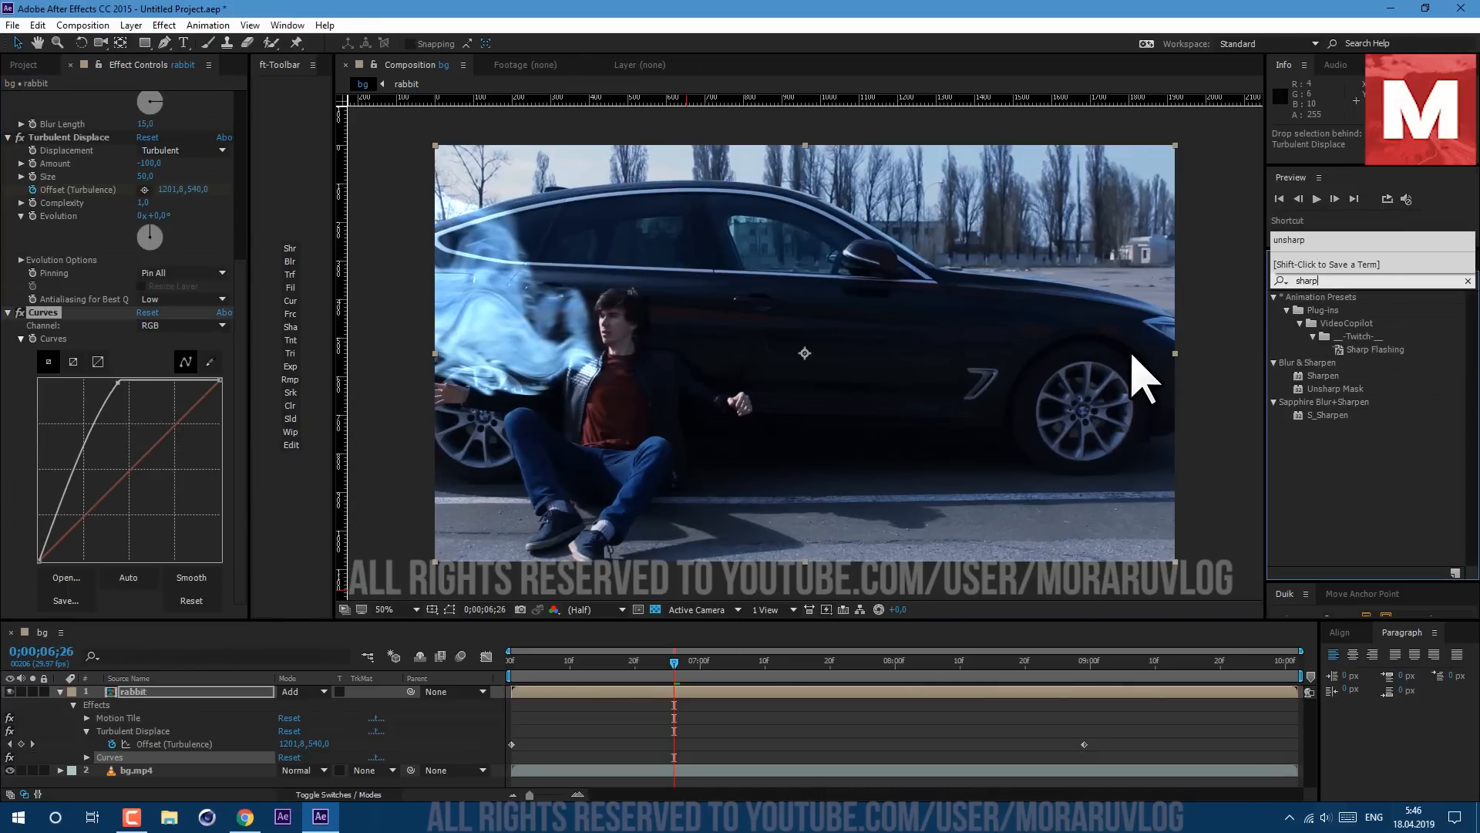
{"action": "mouse_move", "coordinate": [1359, 369]}
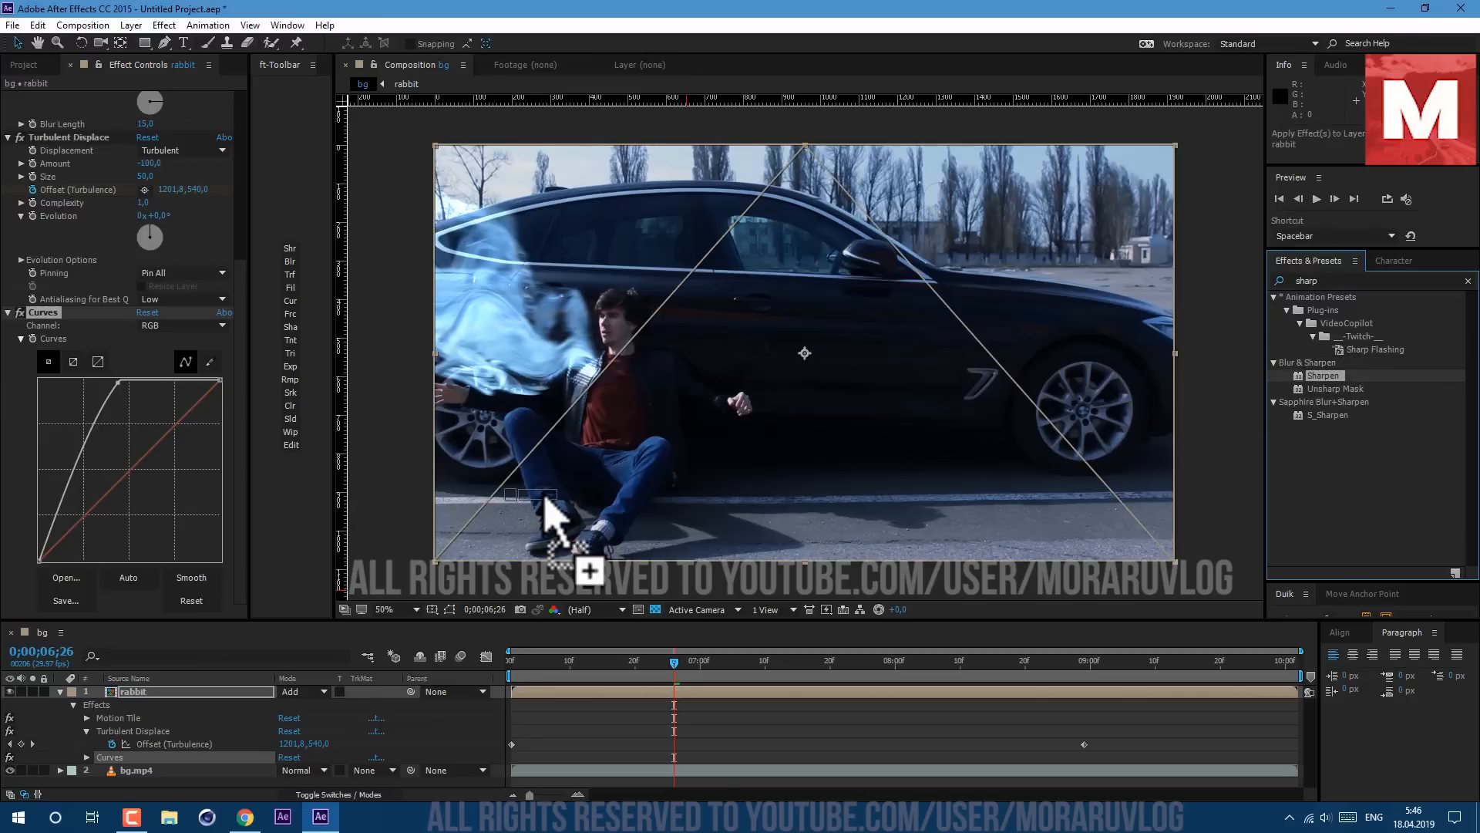
Step: Add the Sharpen effect to the brightened blue rabbit trail
{"action": "double_click", "coordinate": [1323, 375]}
{"action": "type", "text": "curve"}
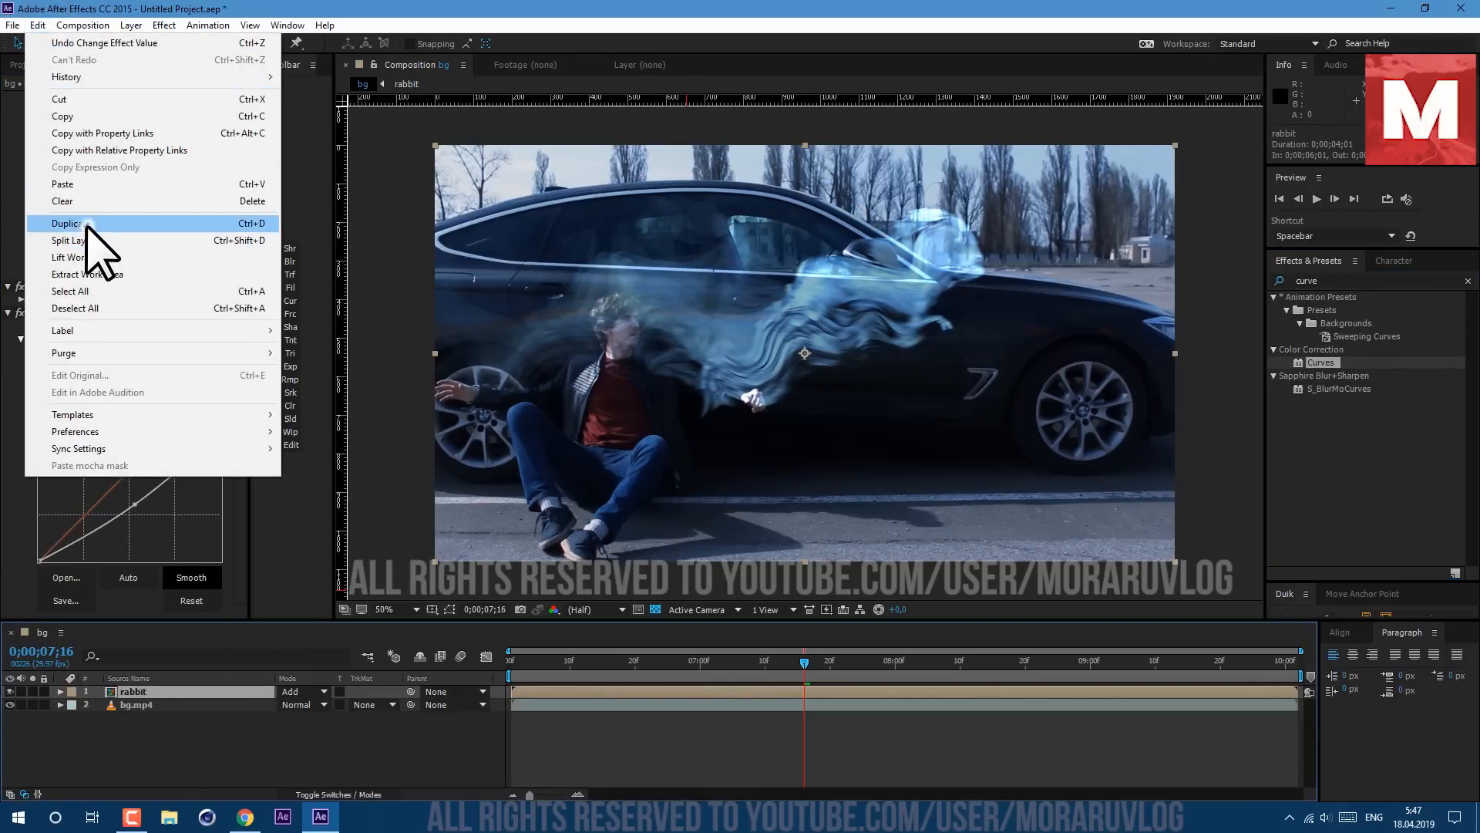
Step: Duplicate the rabbit layer, squash the effect-free copy to 100, 85%, and add Fast Blur
{"action": "left_click", "coordinate": [68, 223]}
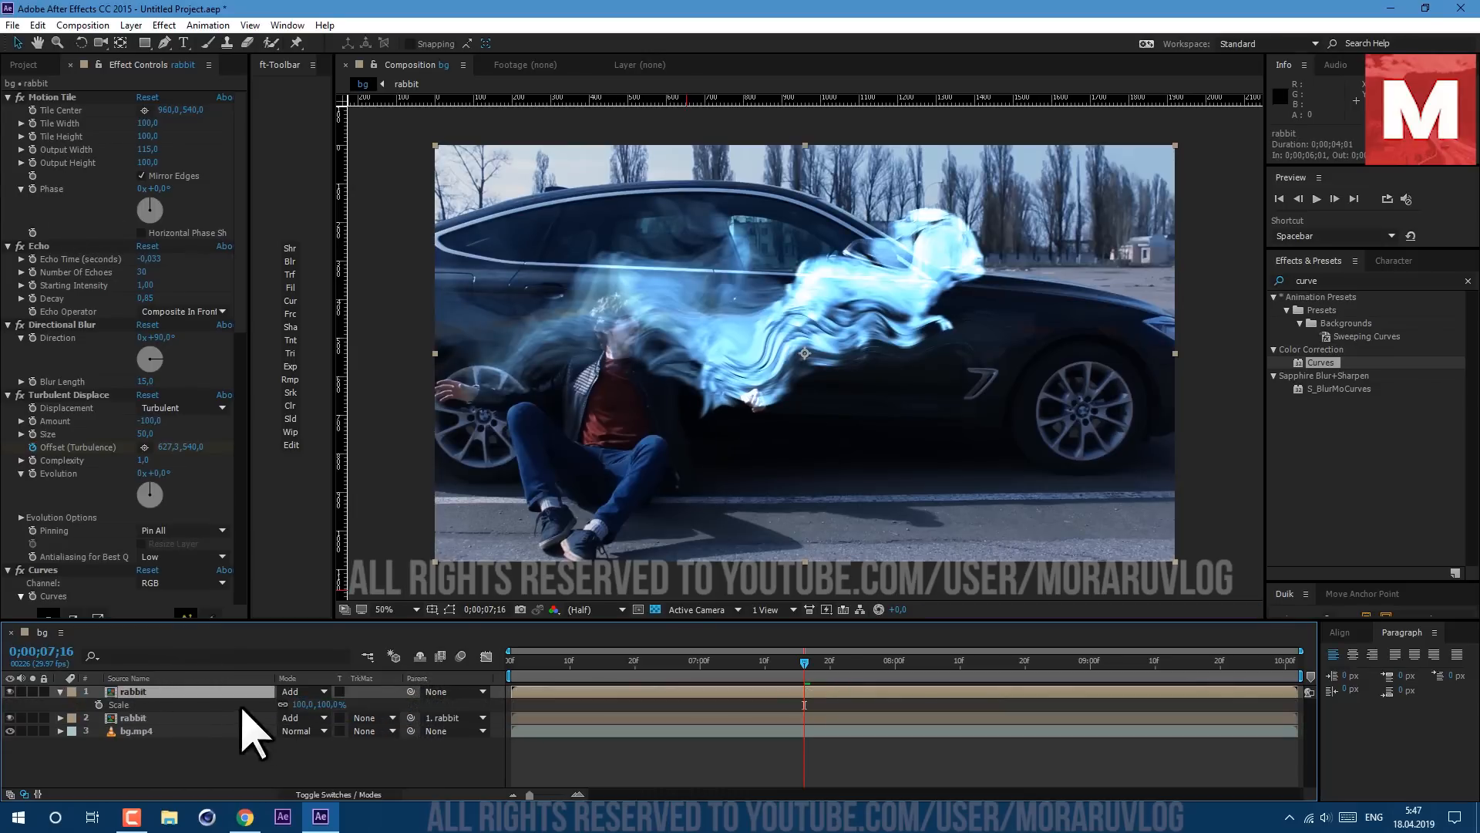
{"action": "mouse_move", "coordinate": [274, 704]}
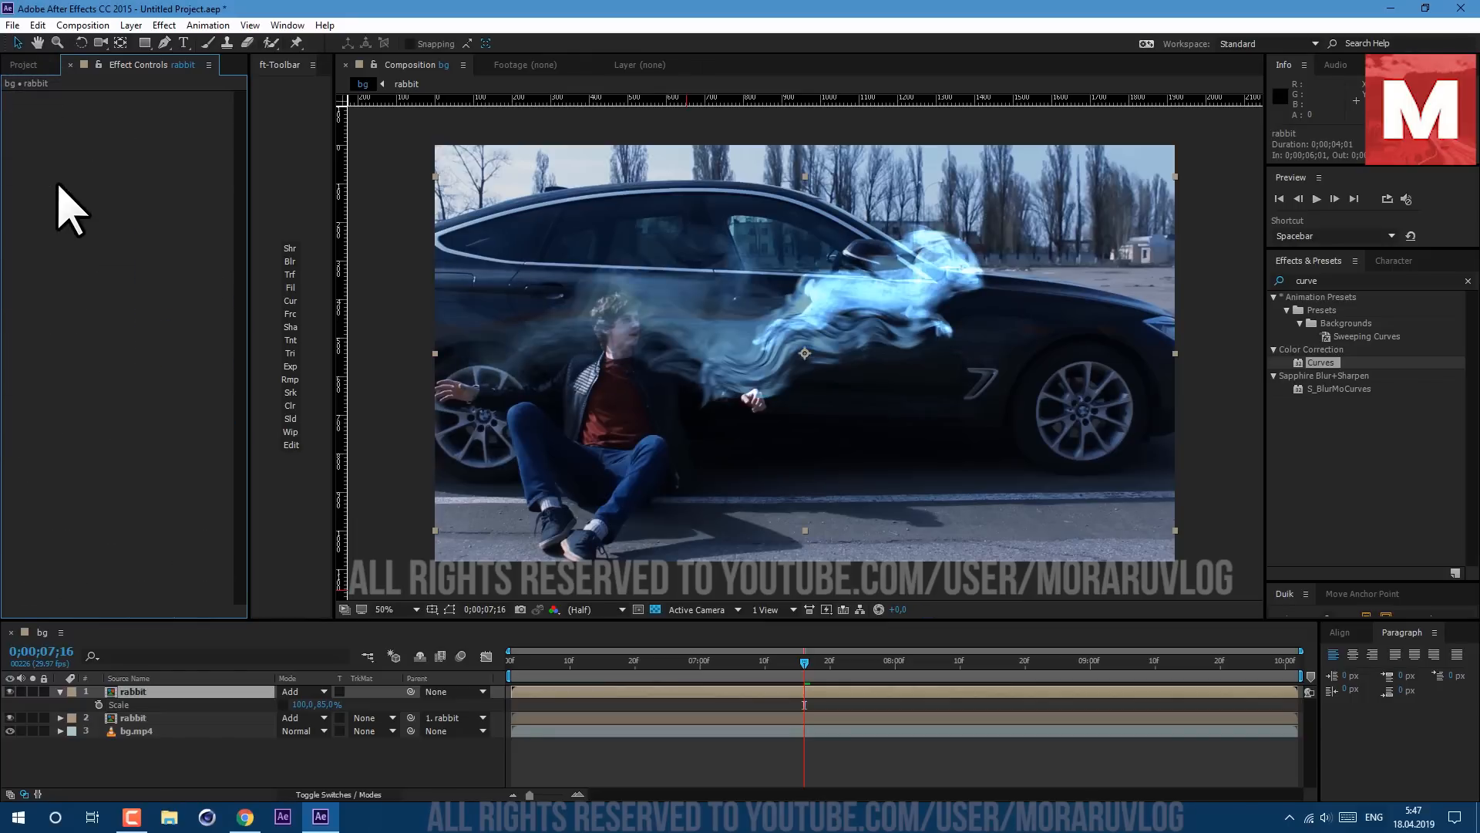
{"action": "type", "text": "fast"}
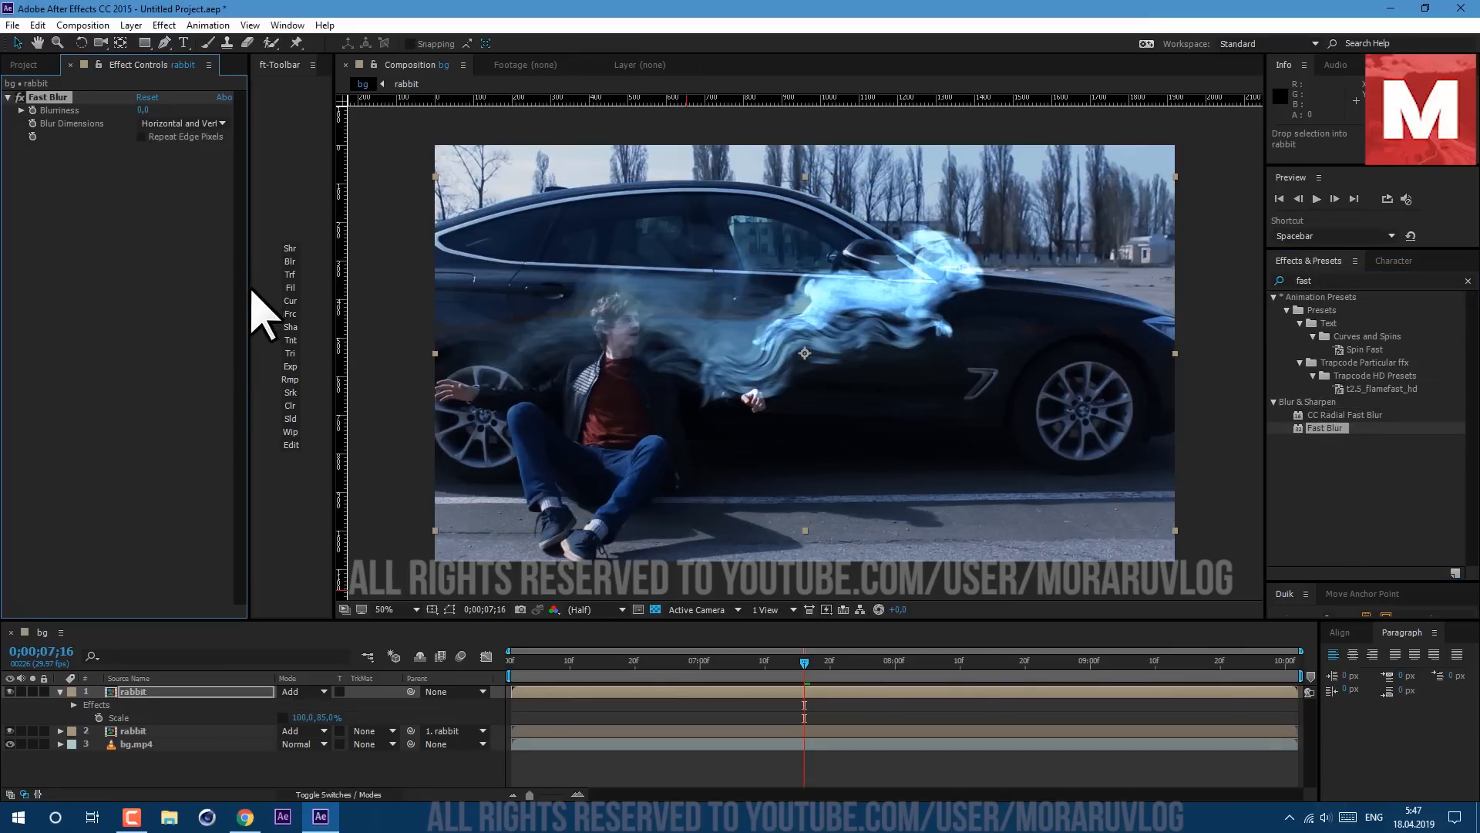
{"action": "mouse_move", "coordinate": [144, 109]}
{"action": "type", "text": "tint"}
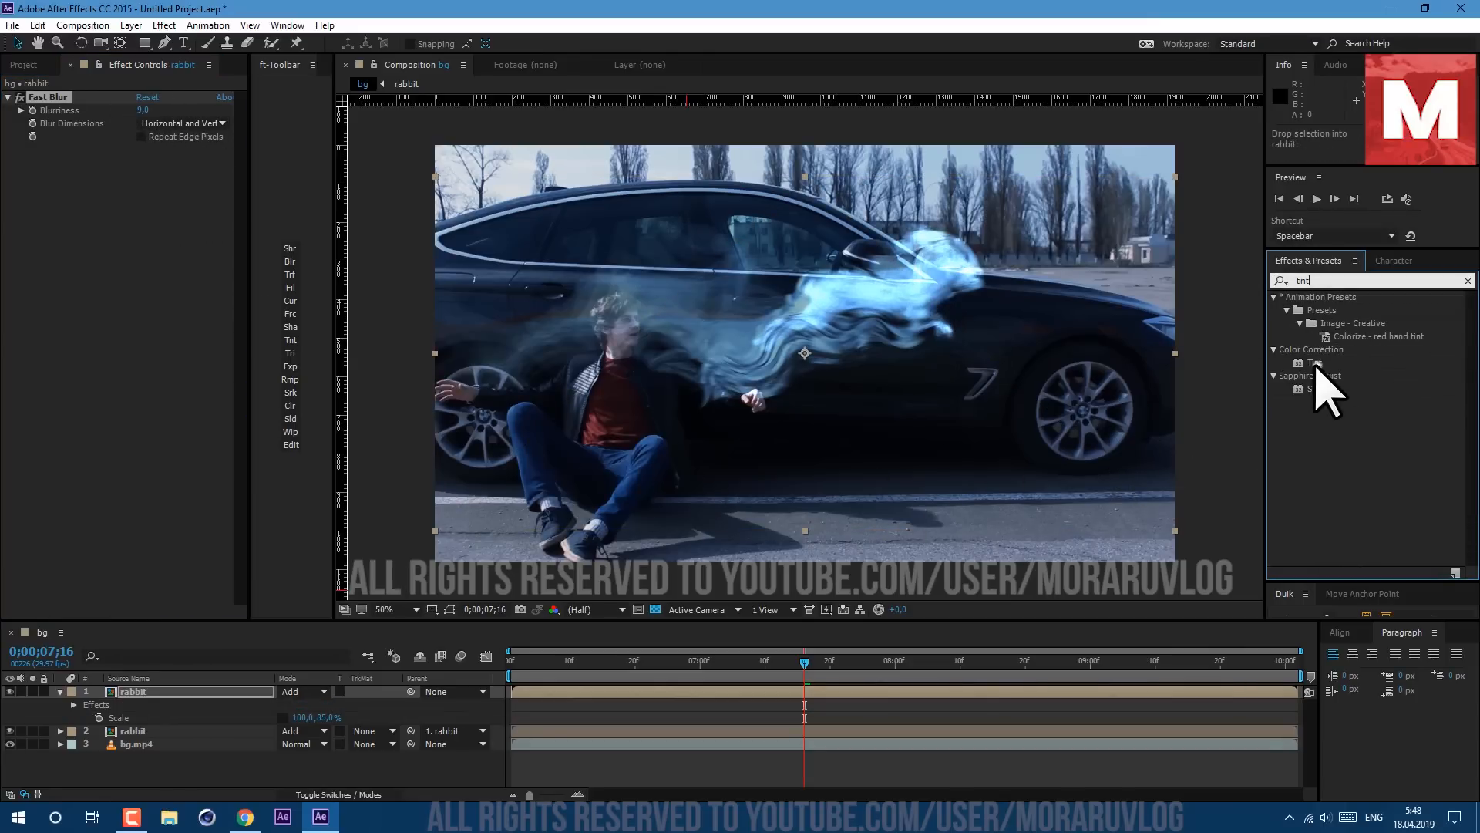
Step: Apply Tint at 50% to the top rabbit copy and search for Curves
{"action": "double_click", "coordinate": [1313, 361]}
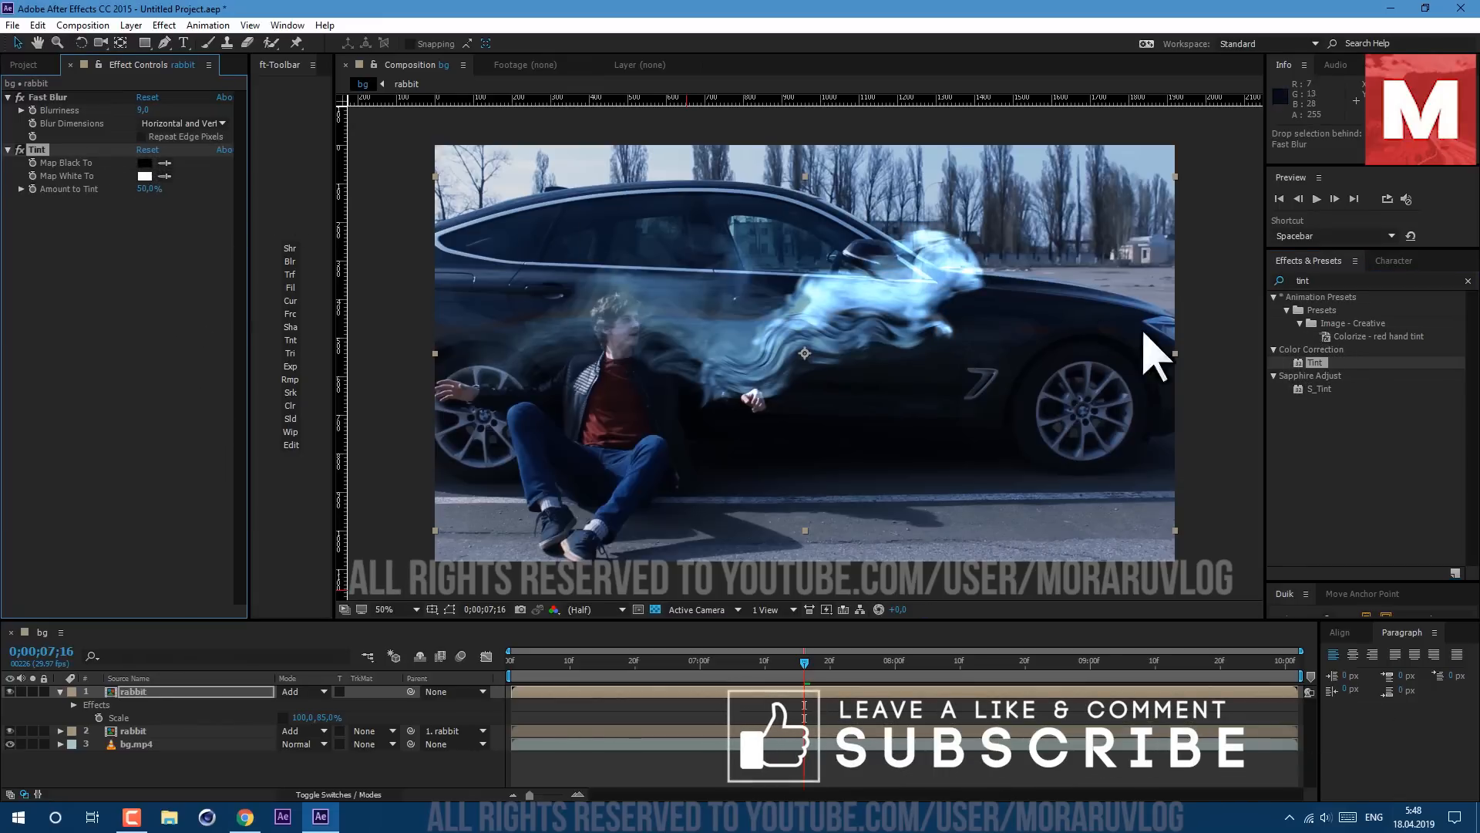
{"action": "type", "text": "curves"}
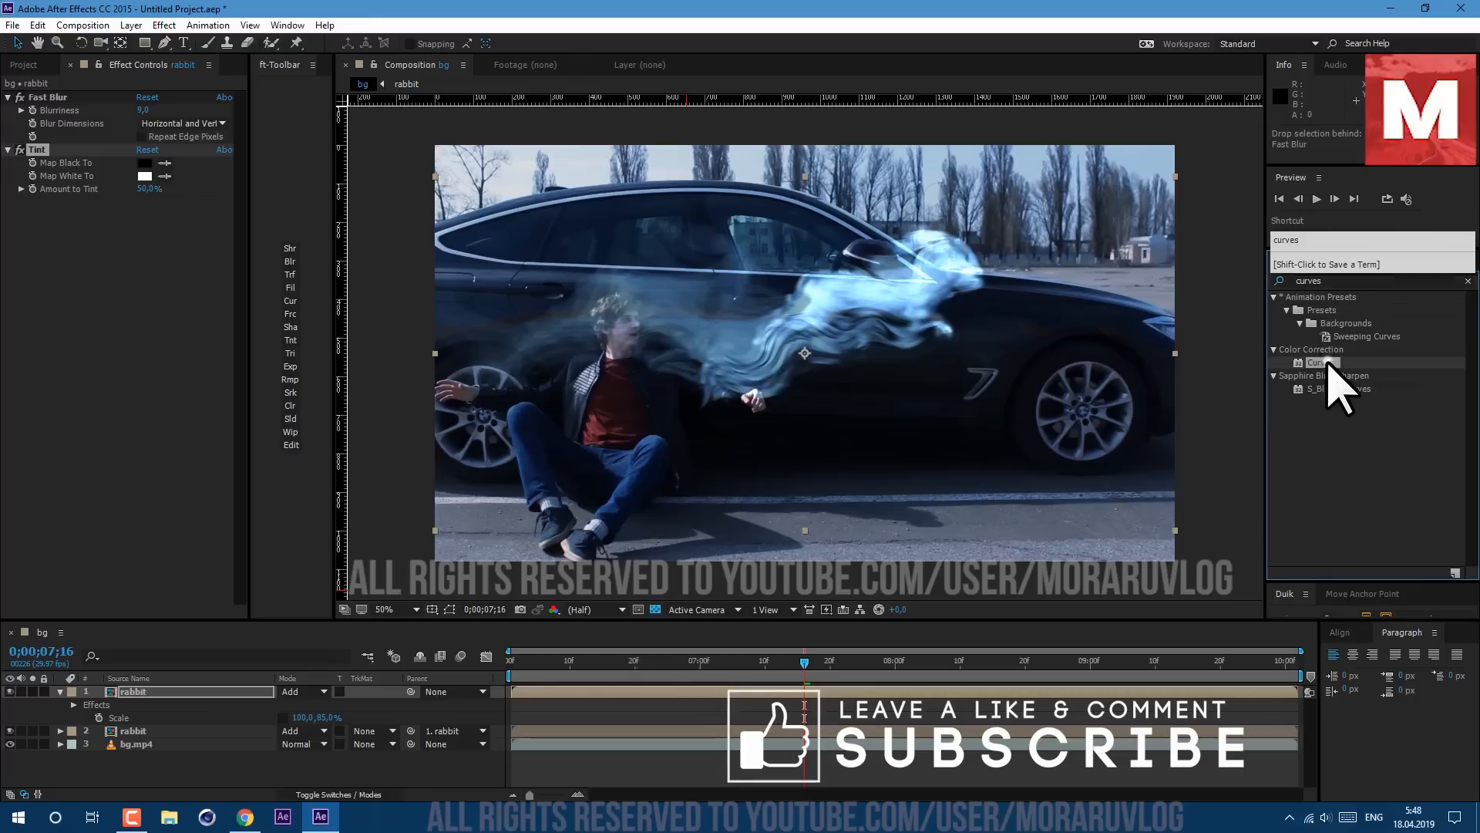
Step: Add Curves to the top copy, pulling RGB up for a bright whitish-blue rabbit
{"action": "double_click", "coordinate": [1321, 363]}
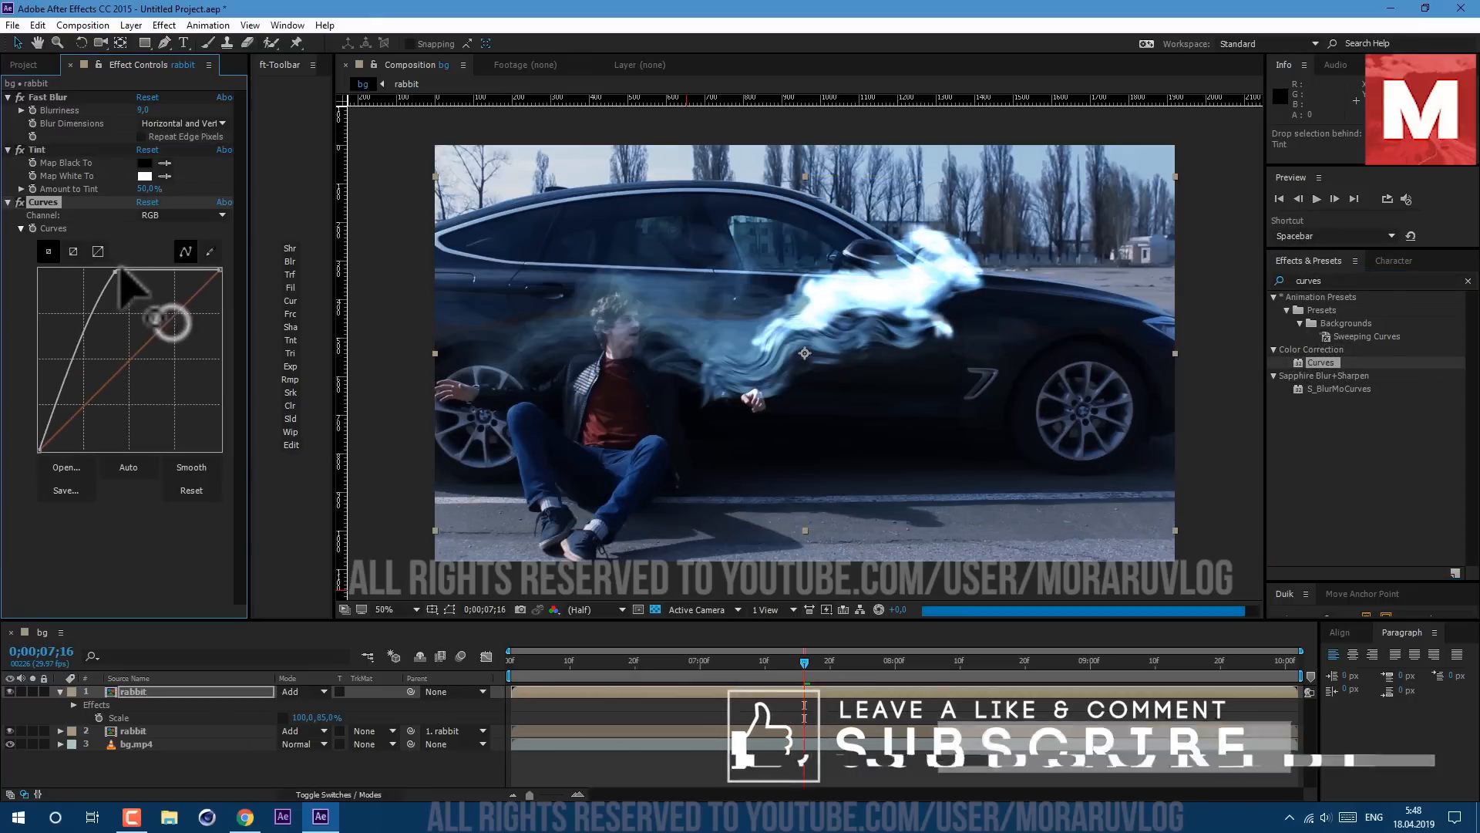
{"action": "type", "text": "glow"}
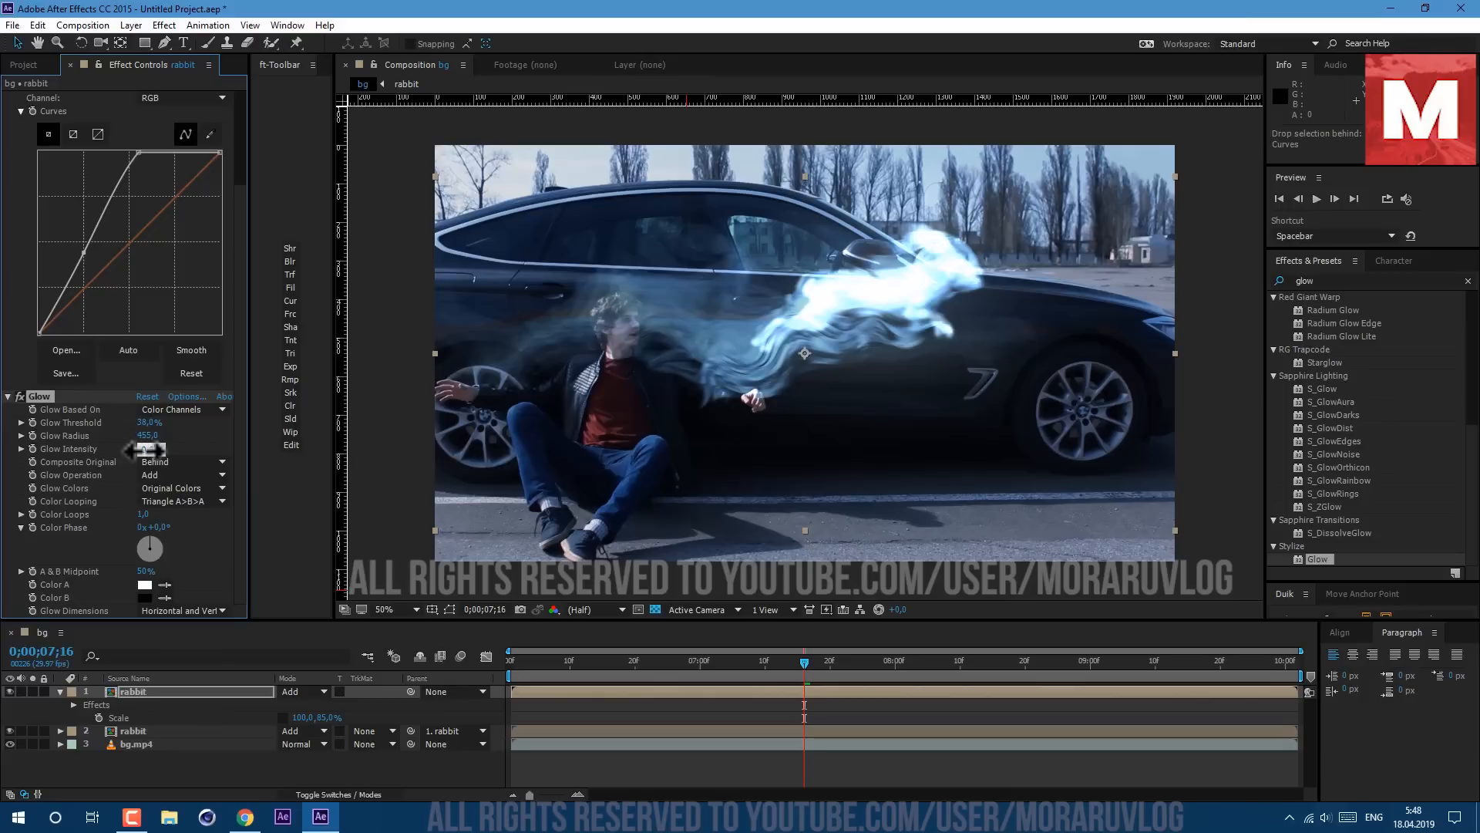
Step: Set Glow radius 455, duplicate as Glow 2, and scrub its intensity upward
{"action": "left_click", "coordinate": [37, 26]}
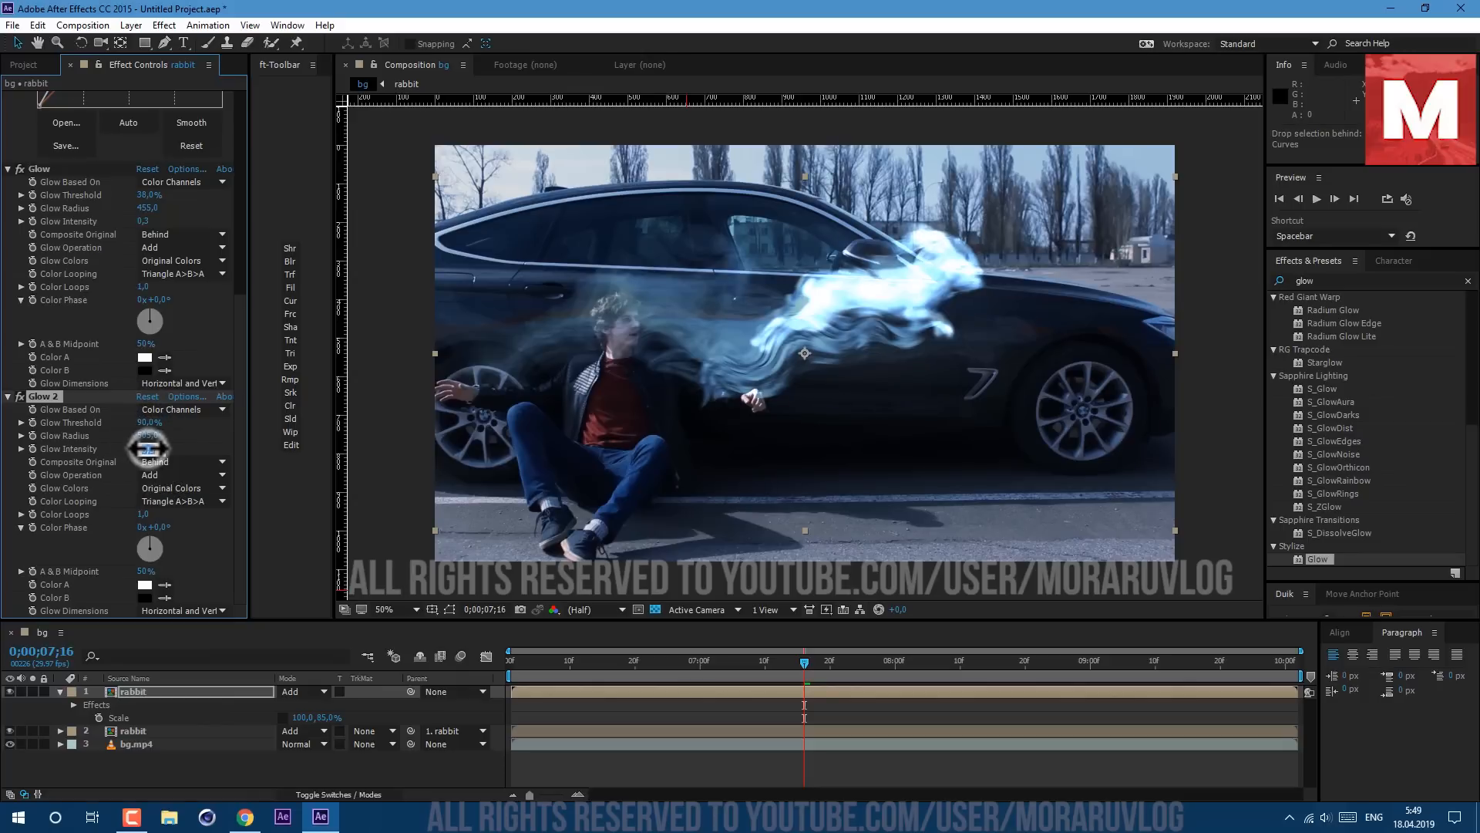
{"action": "left_click_drag", "start_coordinate": [148, 449], "coordinate": [156, 449]}
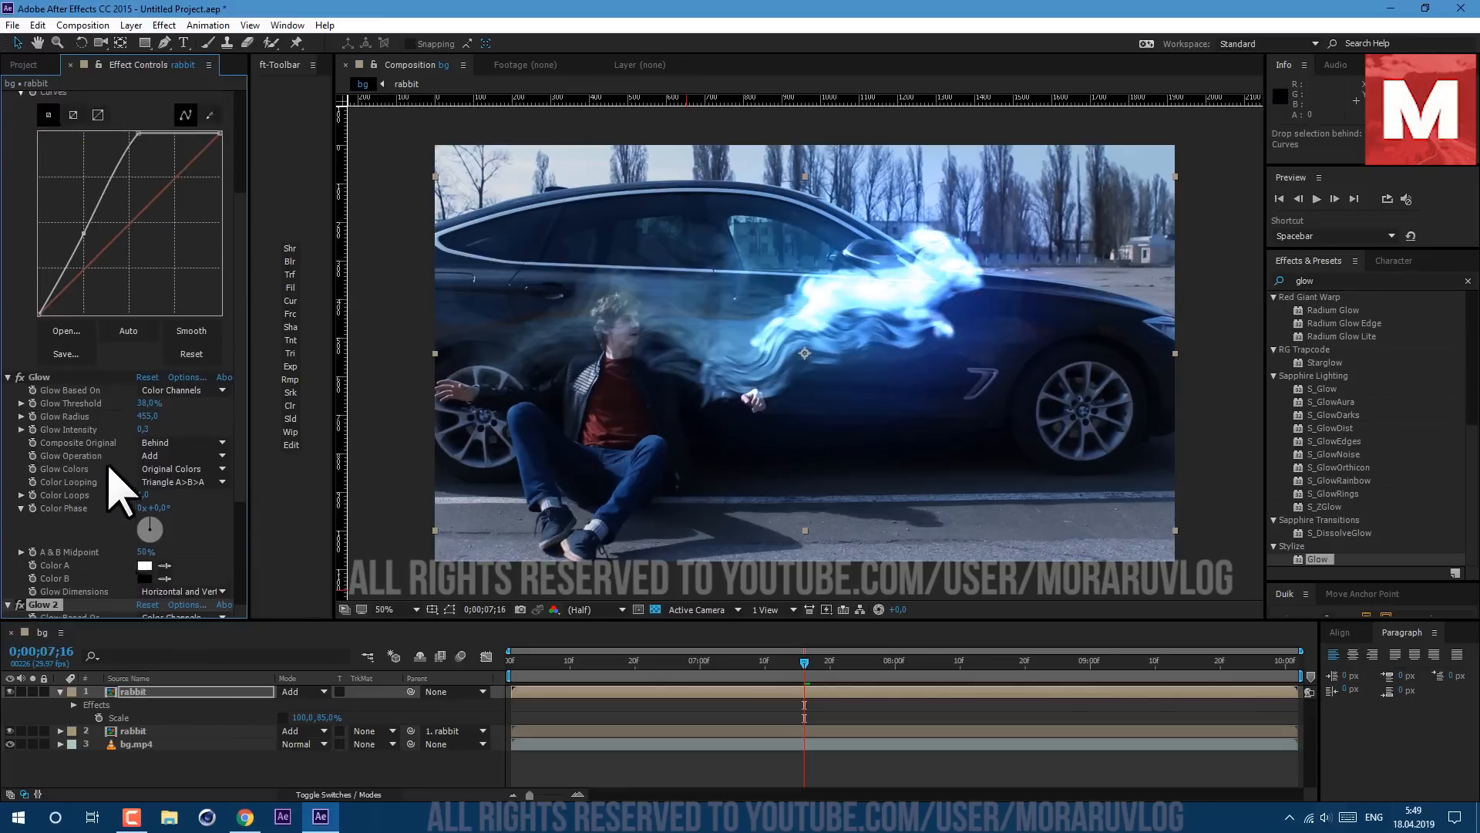
Step: Tune Glow 2 to threshold 90%, radius 505, intensity 14.6, and select the rabbit layer
{"action": "left_click", "coordinate": [37, 25]}
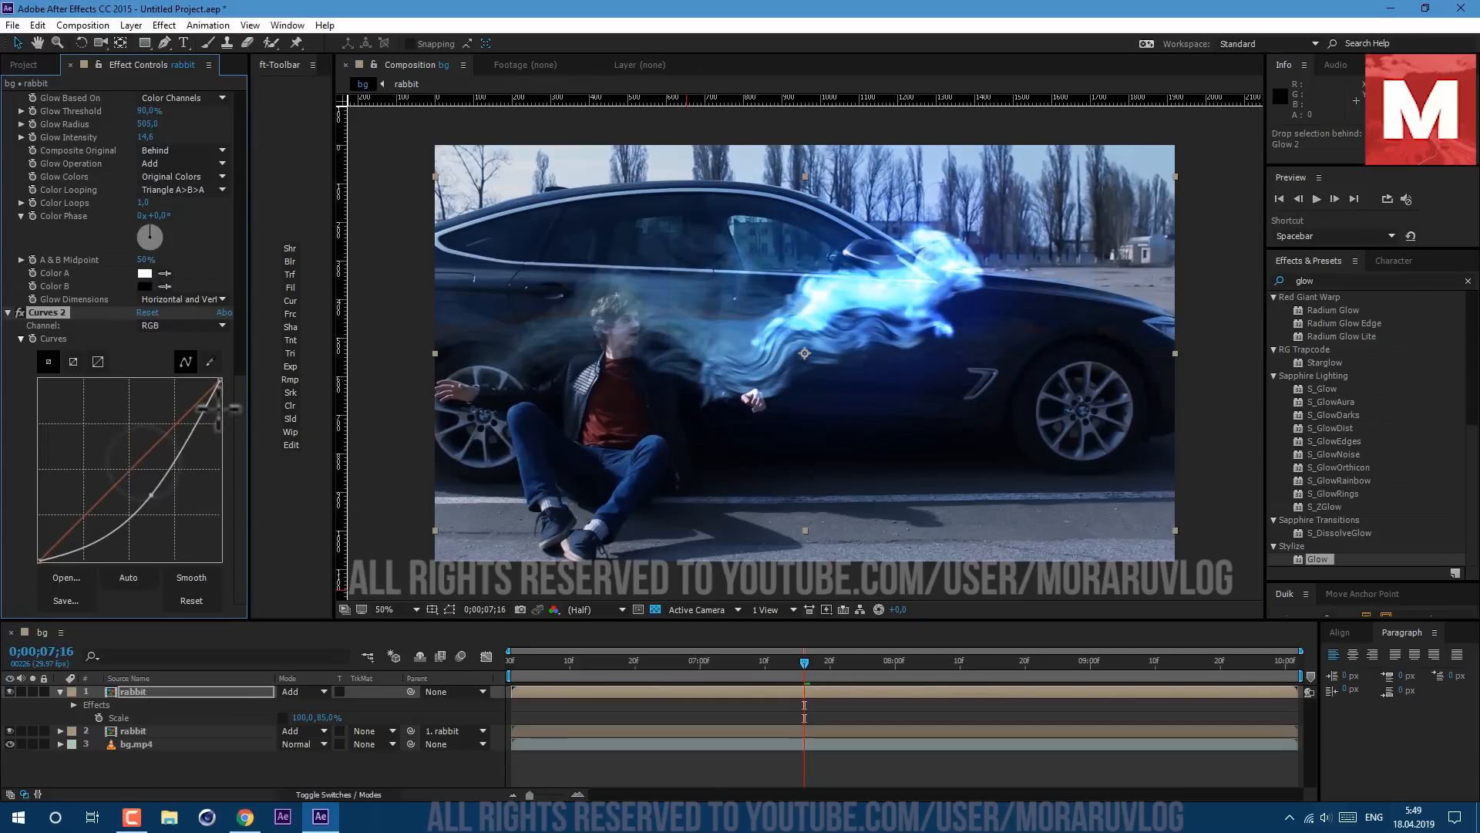
{"action": "left_click", "coordinate": [132, 691]}
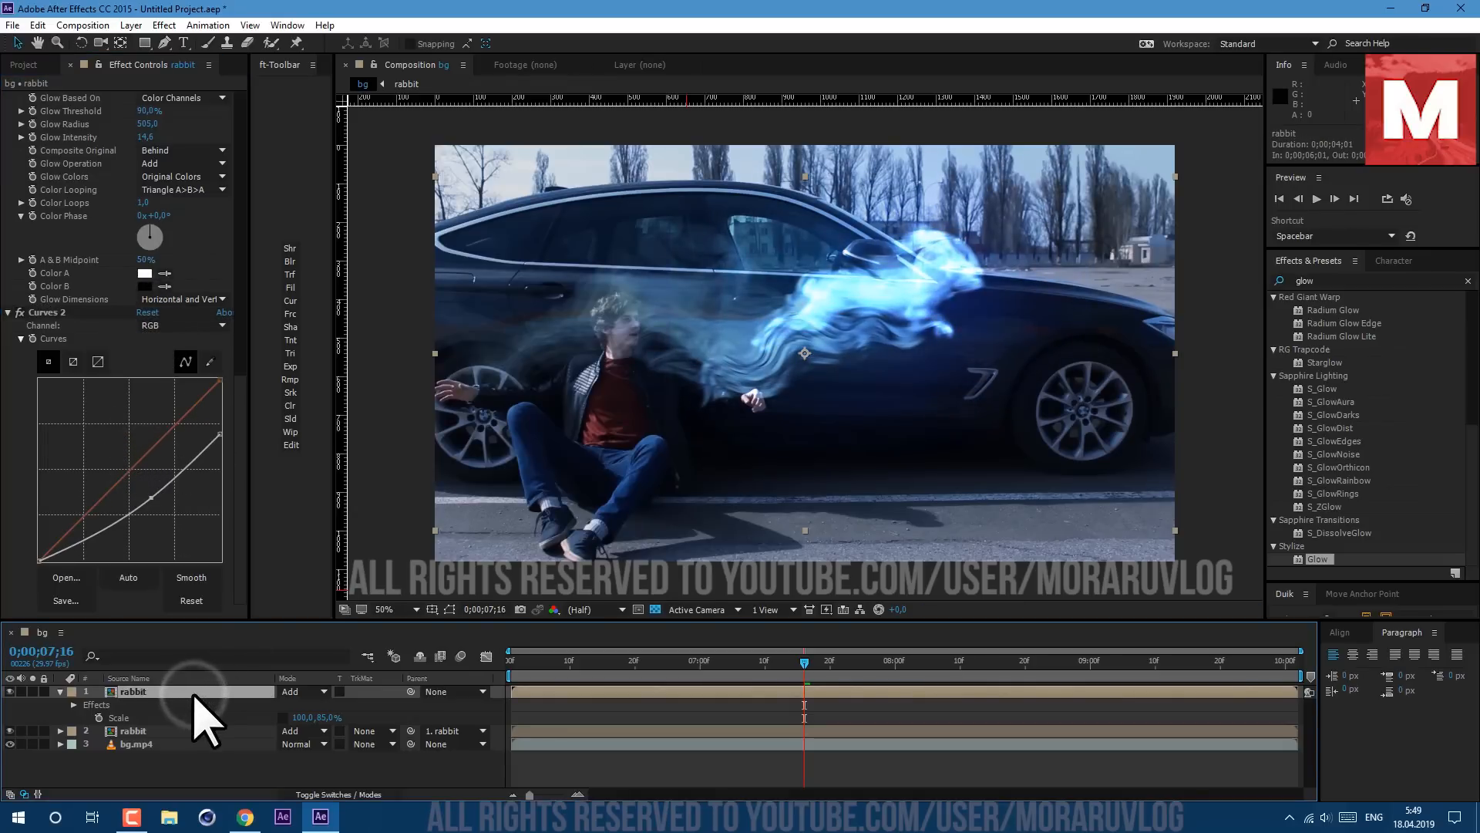